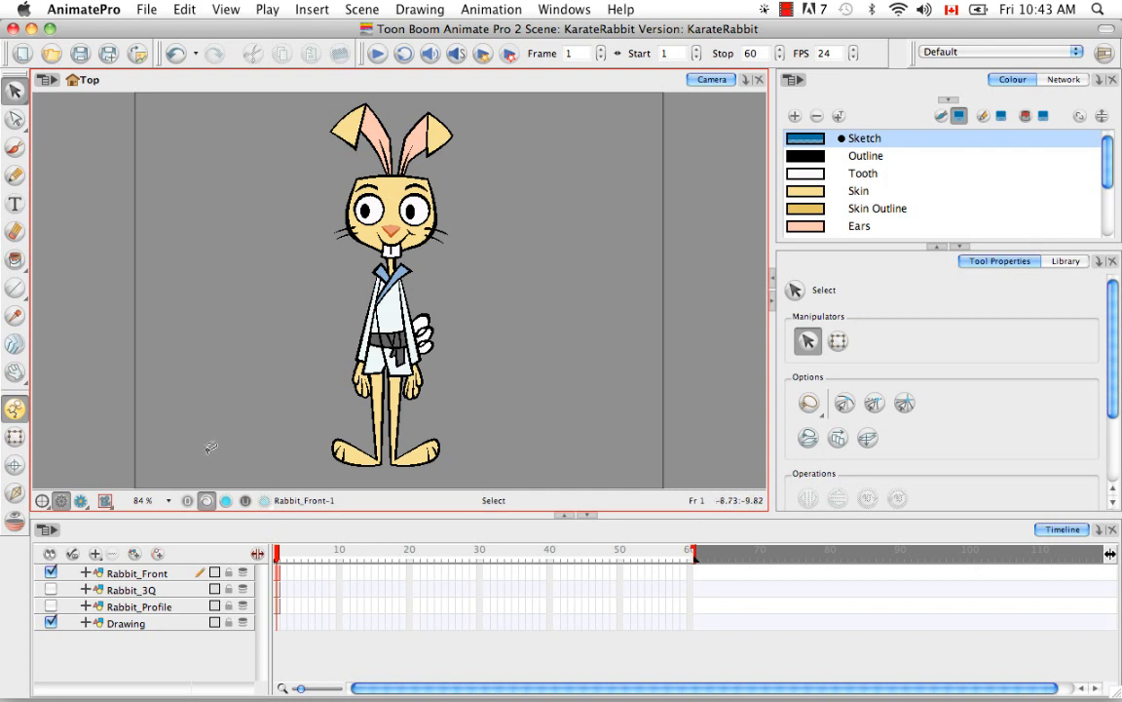
mouse_move(204, 553)
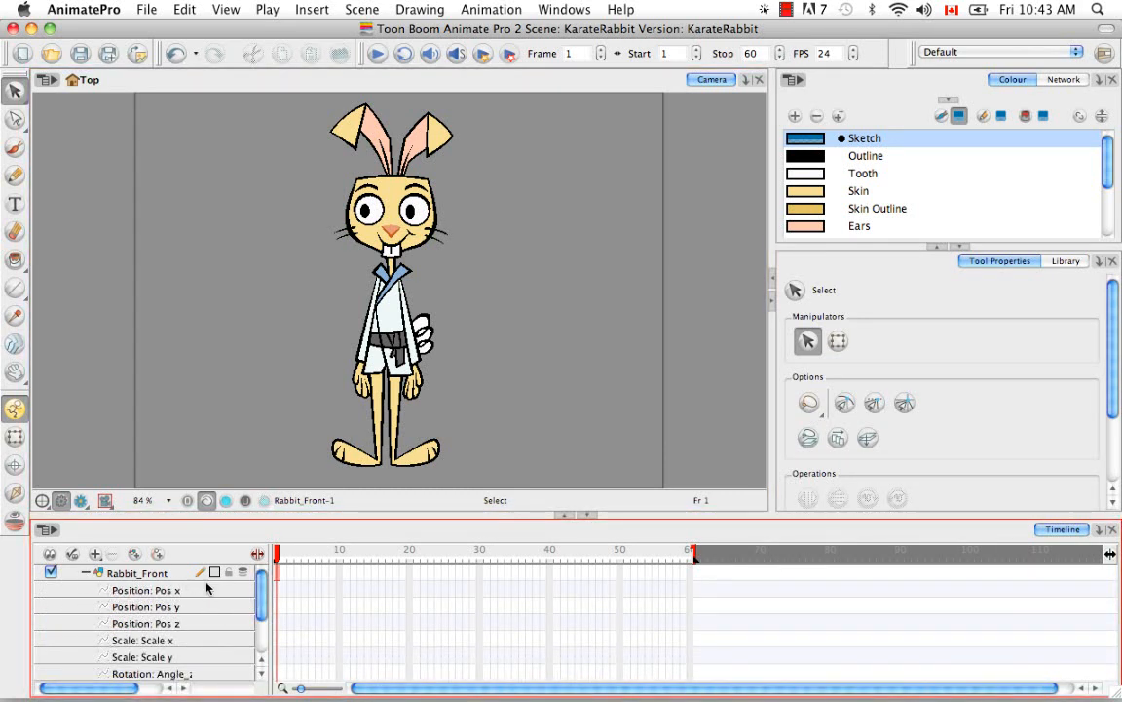
Scroll the timeline layer list to inspect Rabbit_Front's position, scale and rotation functions.
scroll("down", 3)
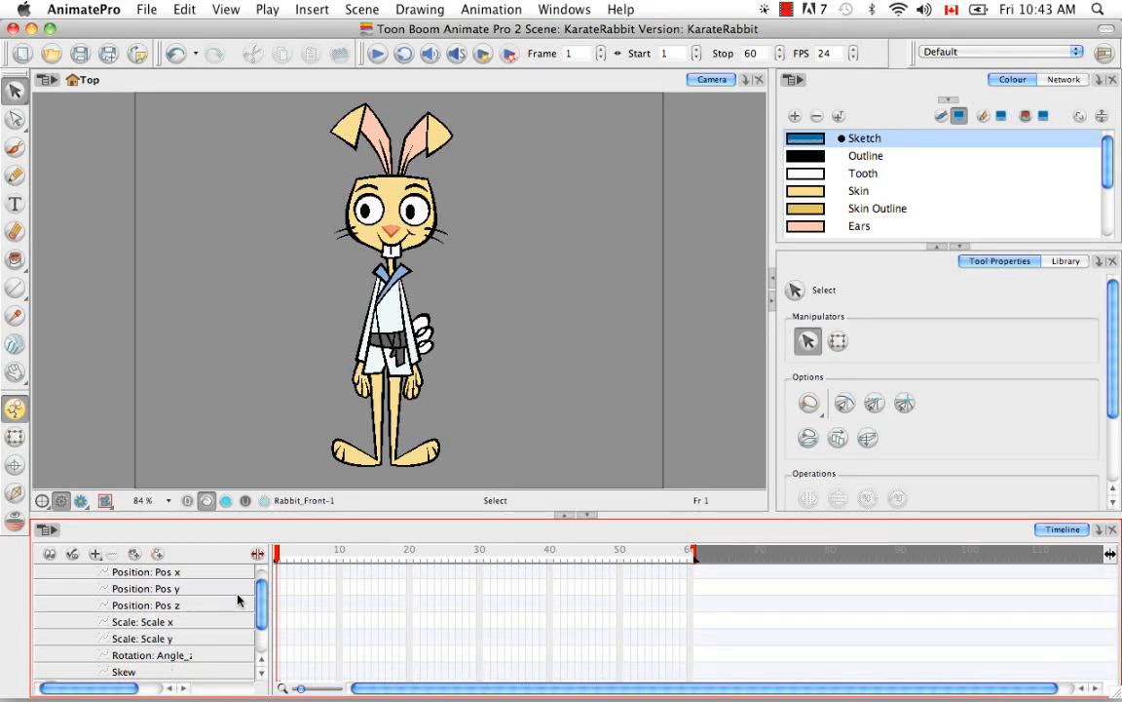
mouse_move(191, 604)
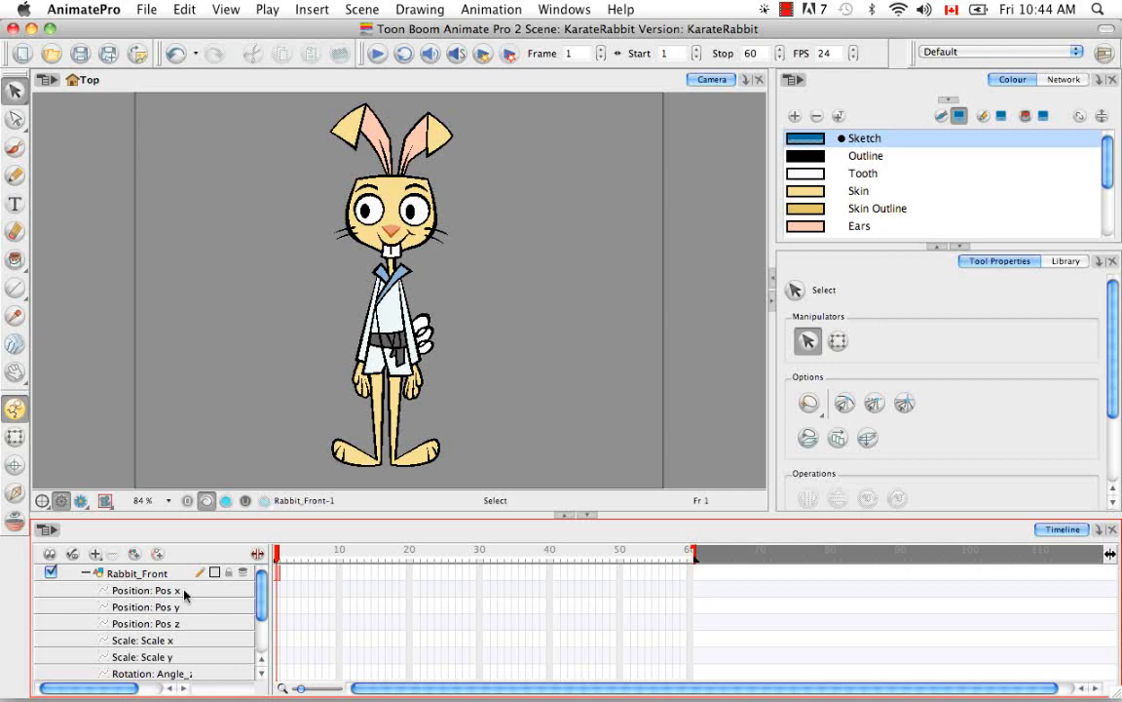
mouse_move(195, 623)
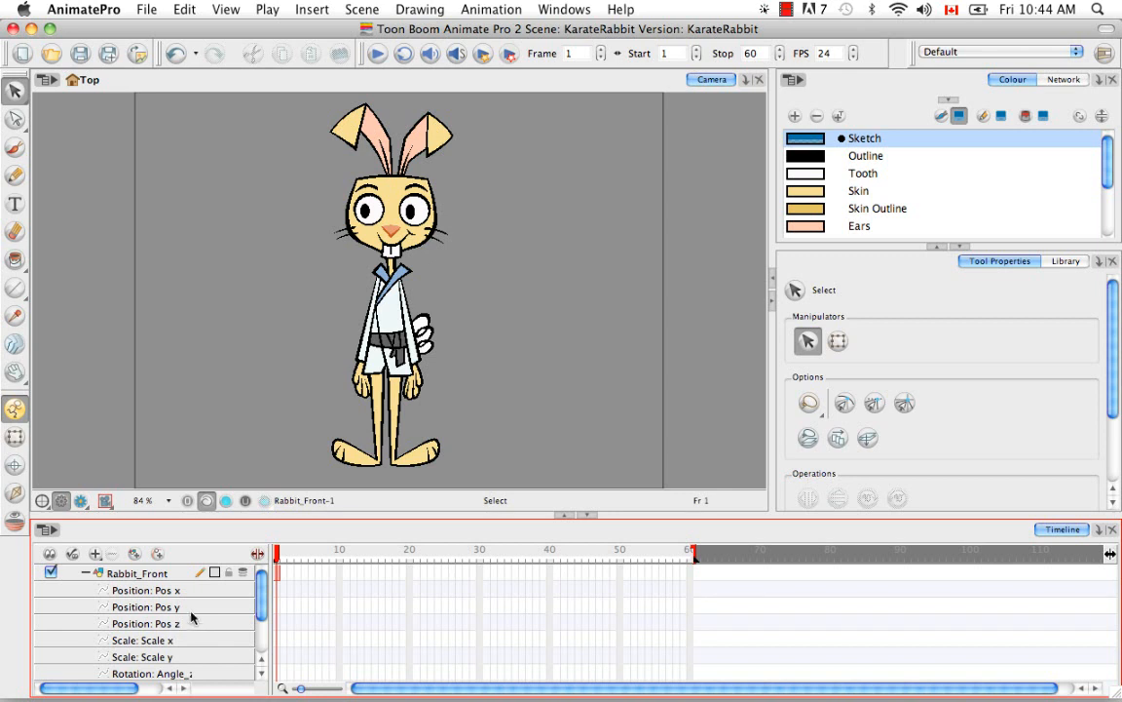
Add drawing layer Drawing_1 above Rabbit_Front and expand its Path/Velocity functions.
left_click(95, 554)
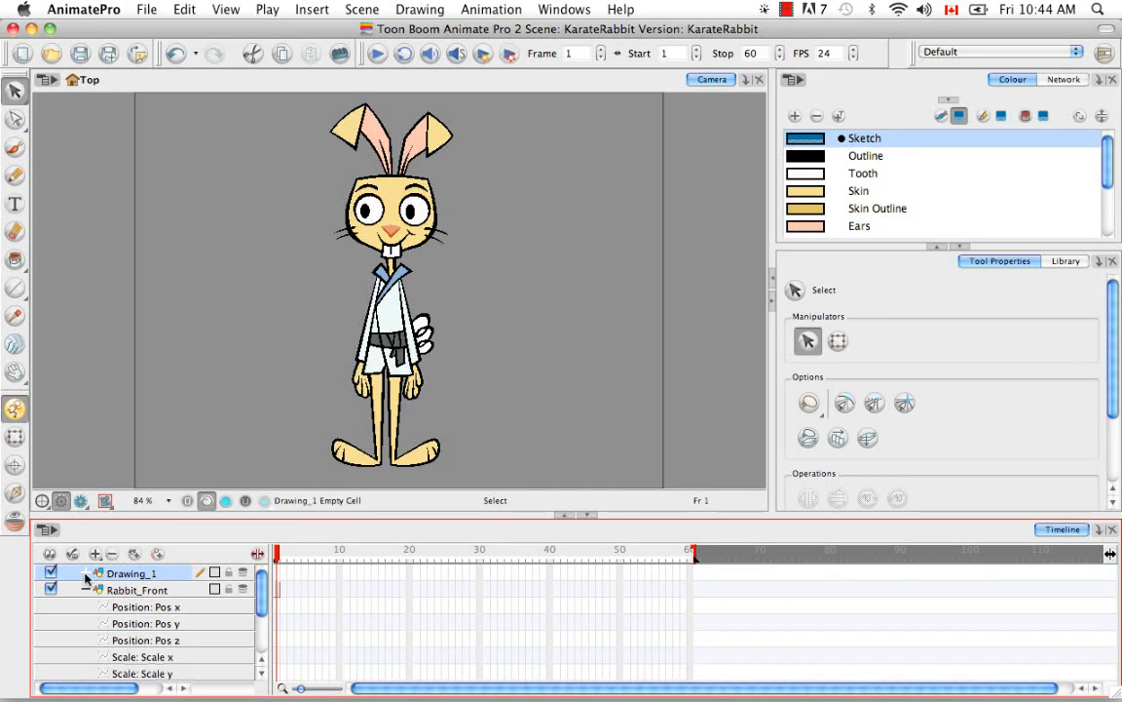
left_click(86, 572)
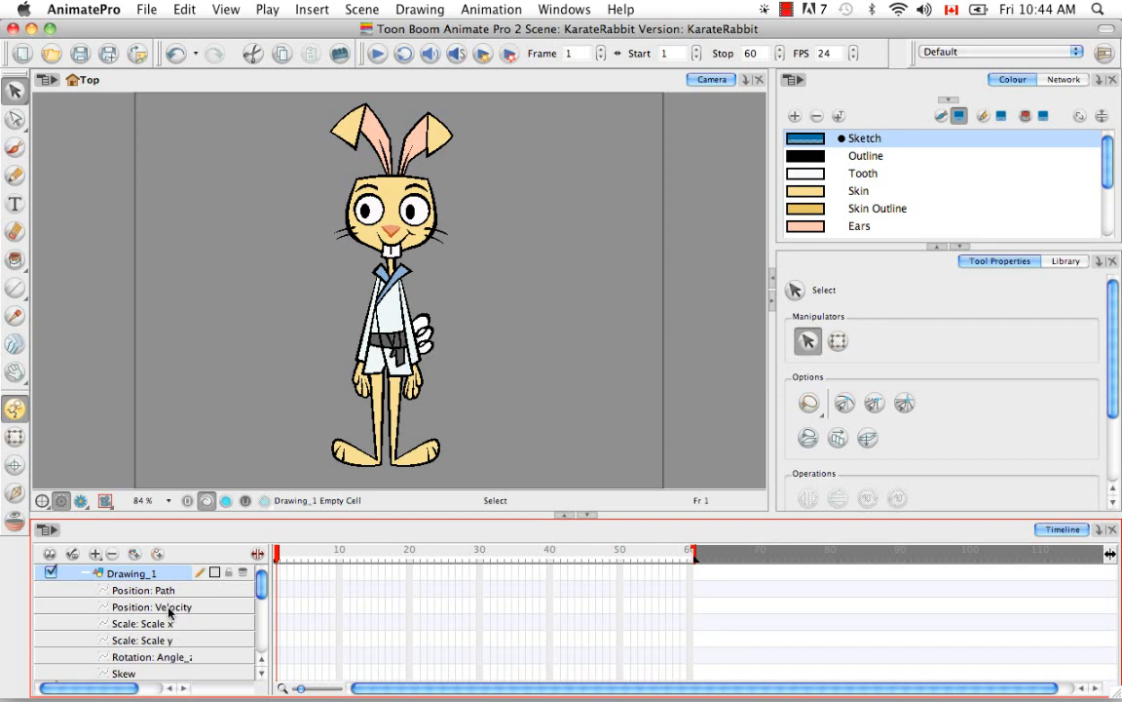
mouse_move(218, 616)
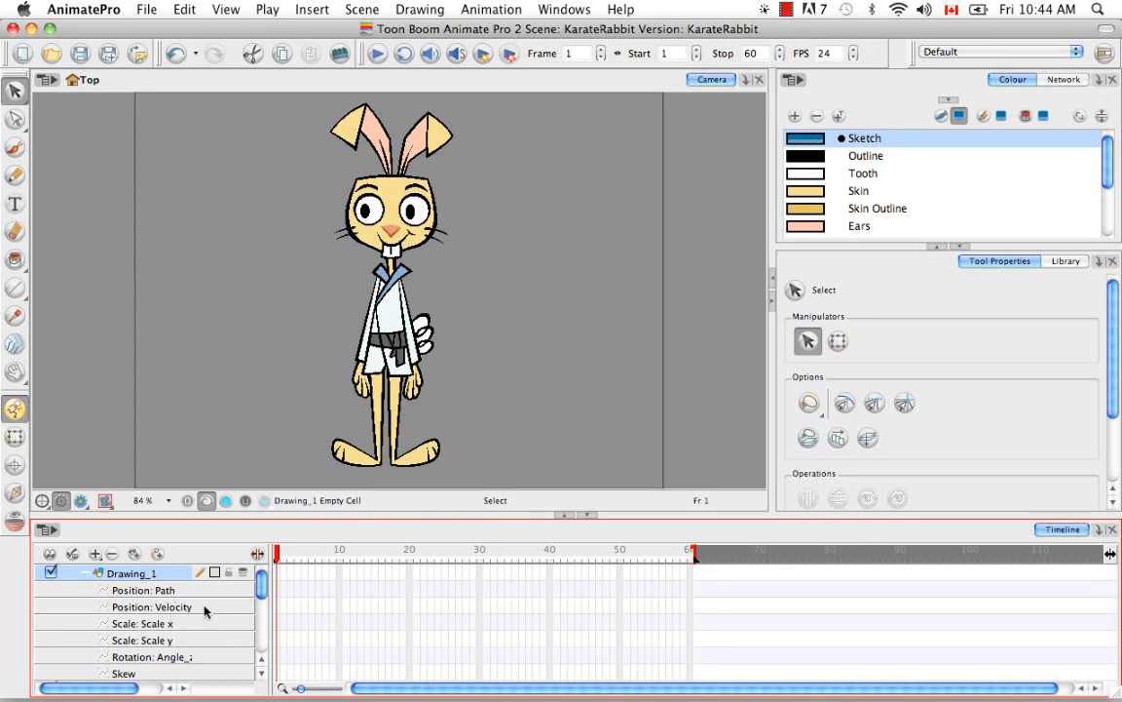
mouse_move(261, 608)
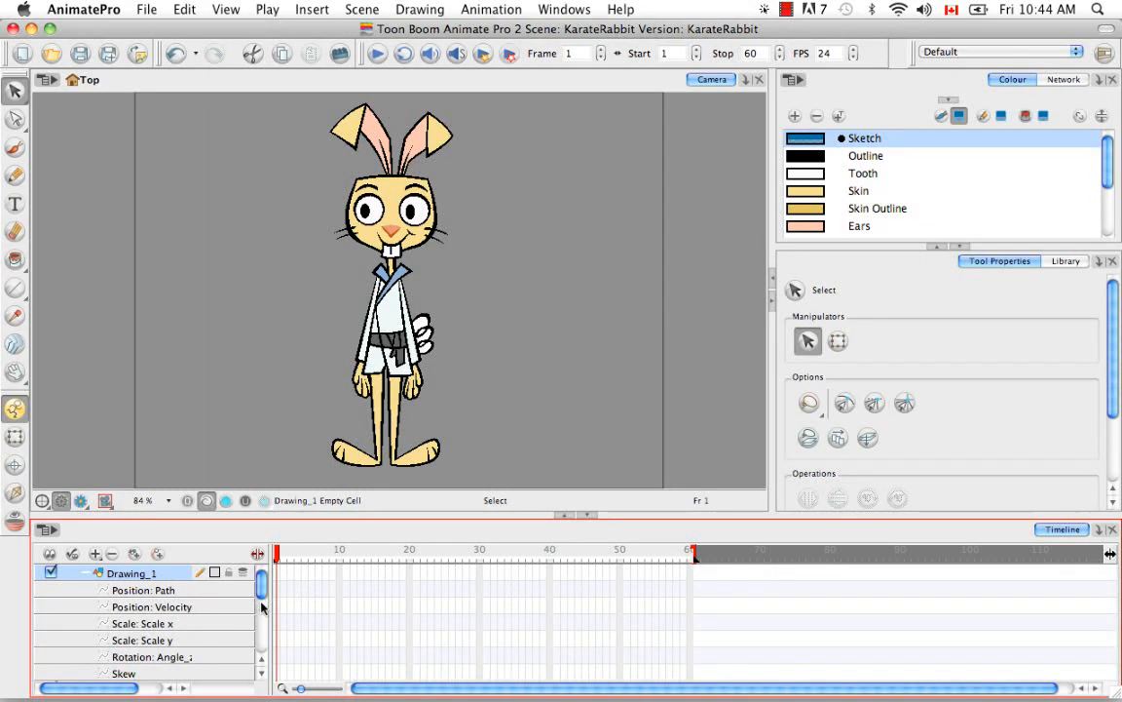
mouse_move(236, 550)
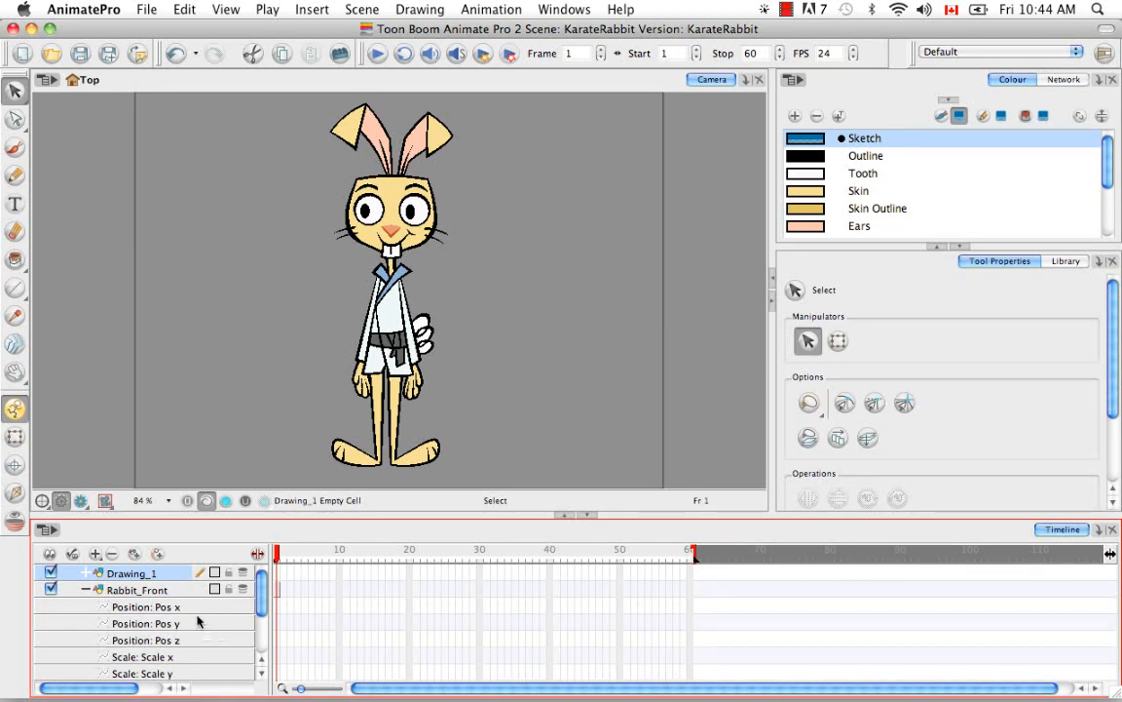
mouse_move(191, 649)
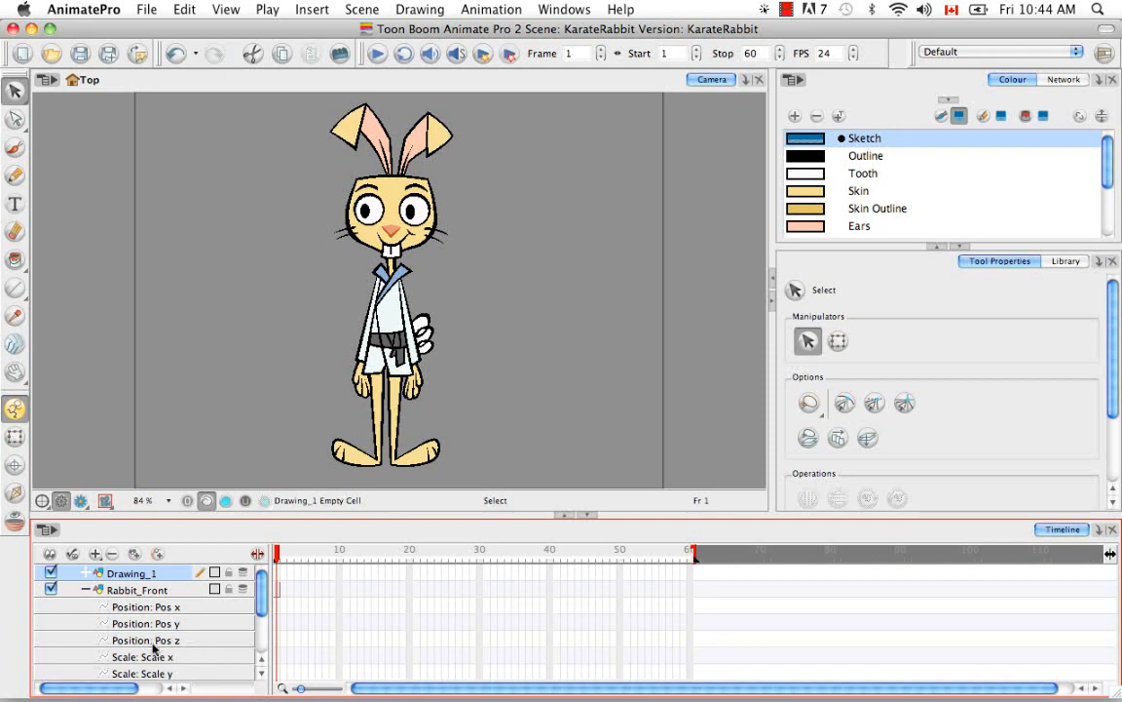
mouse_move(316, 628)
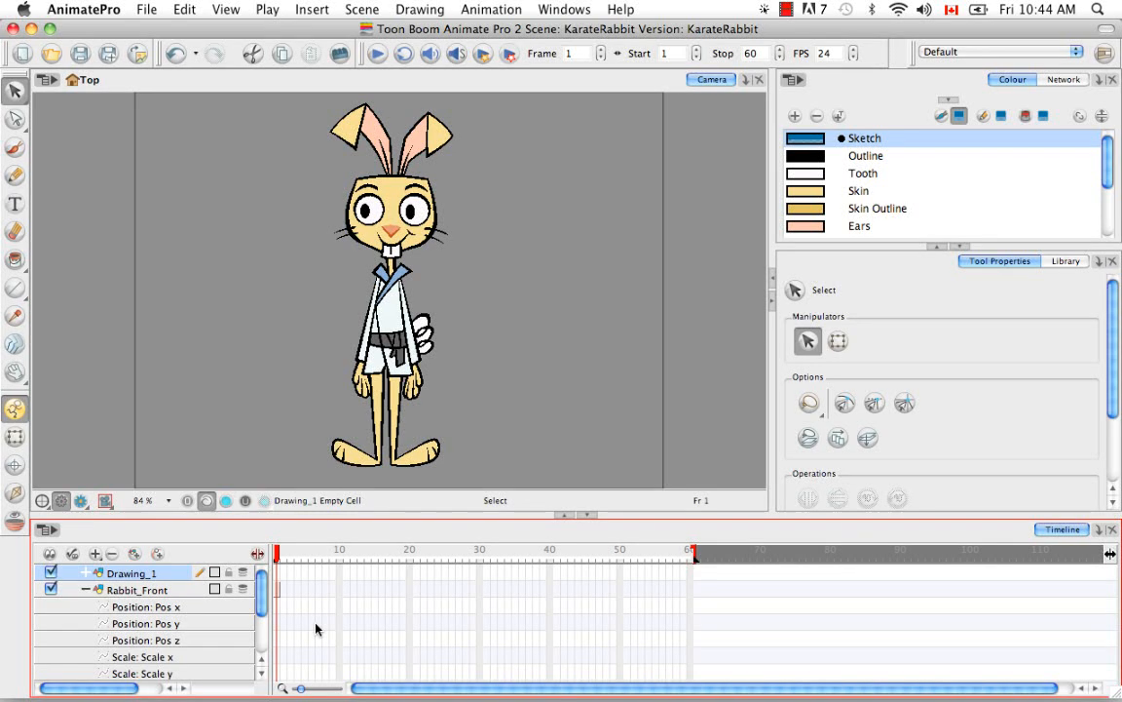
mouse_move(251, 659)
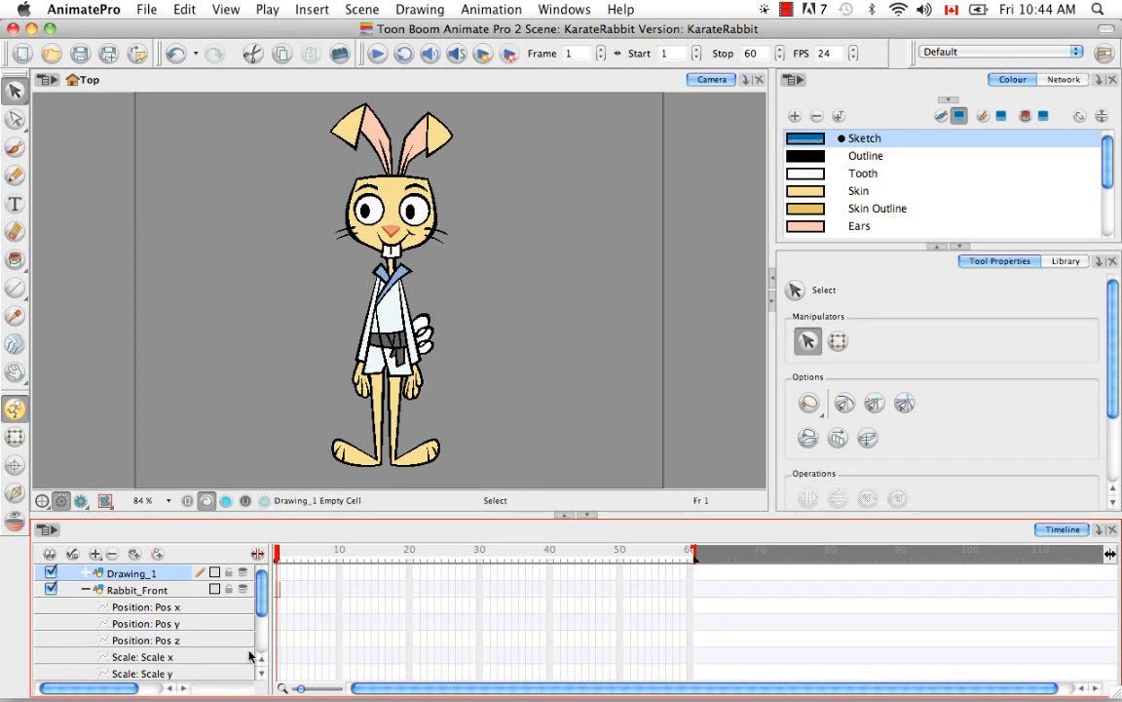
mouse_move(230, 643)
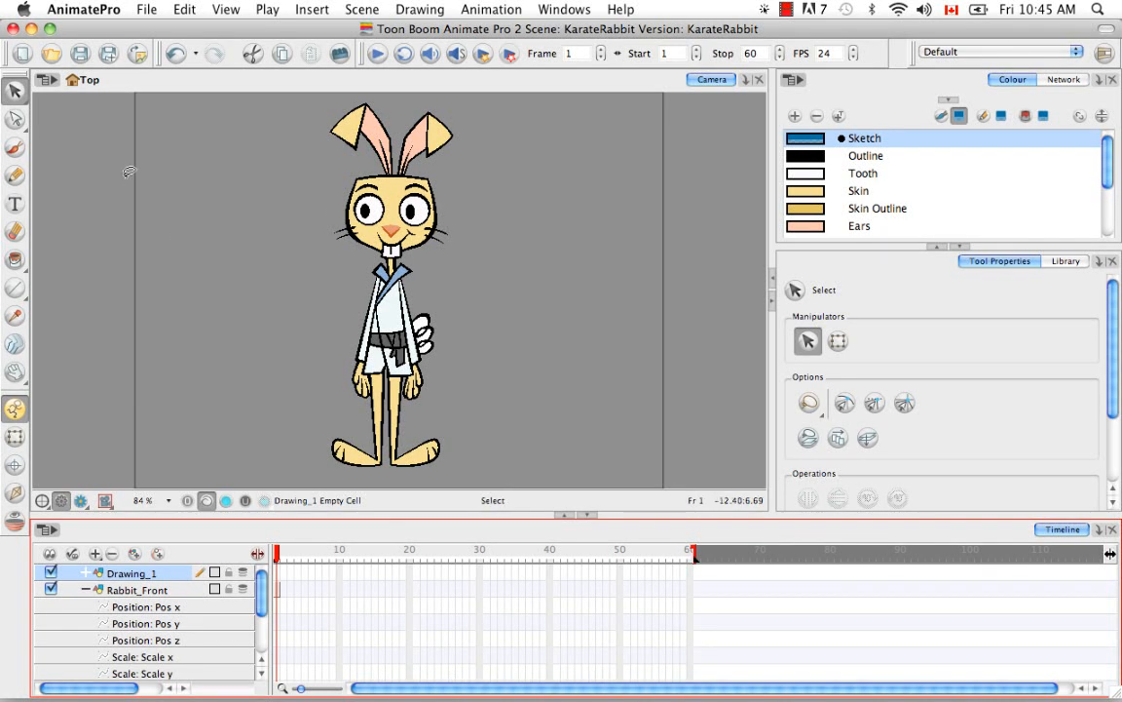
In Preferences > General, enable Default Separate Position for both Pegs and Elements.
left_click(84, 8)
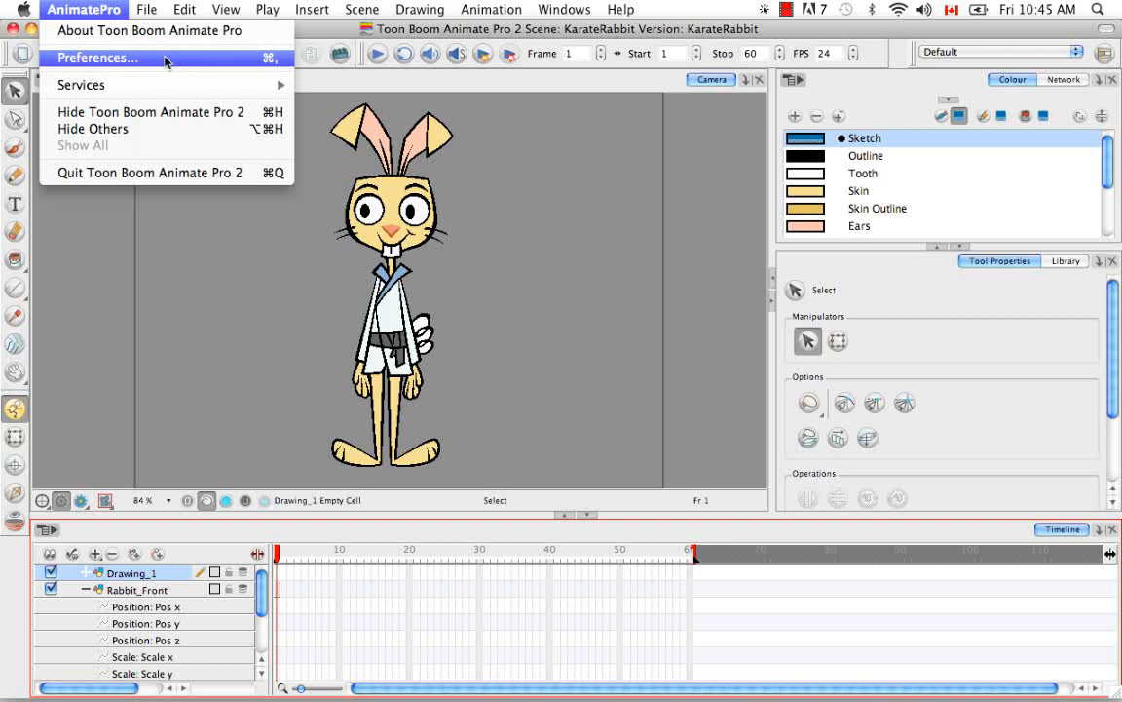
left_click(98, 58)
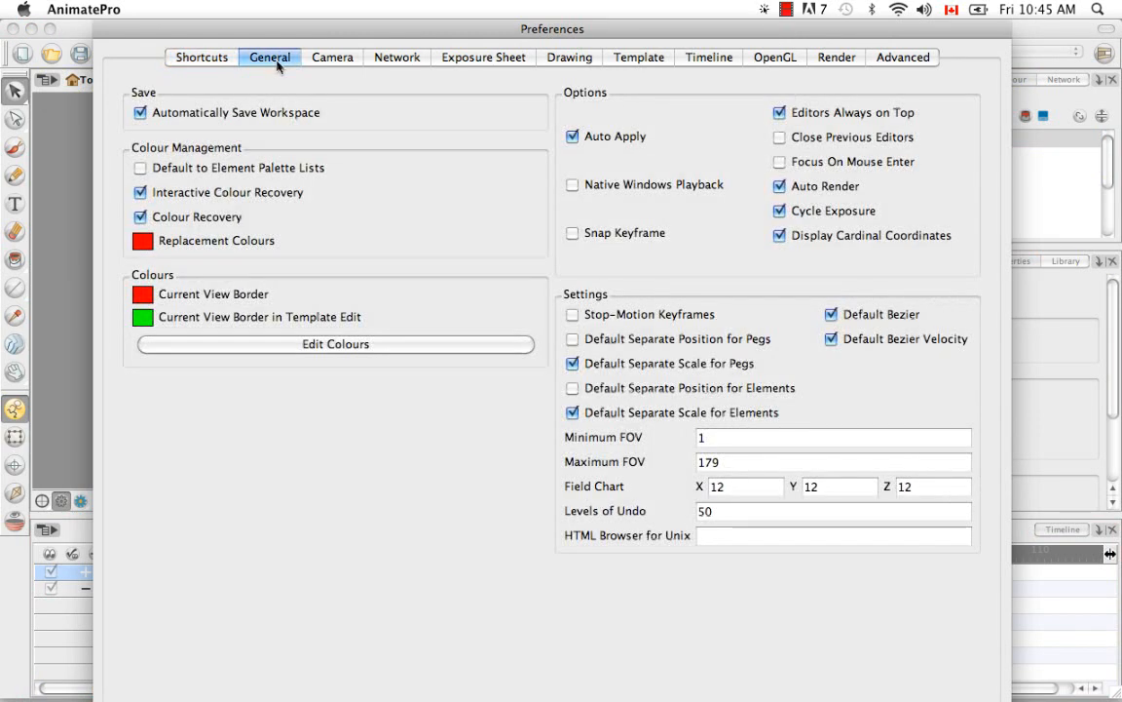
mouse_move(622, 285)
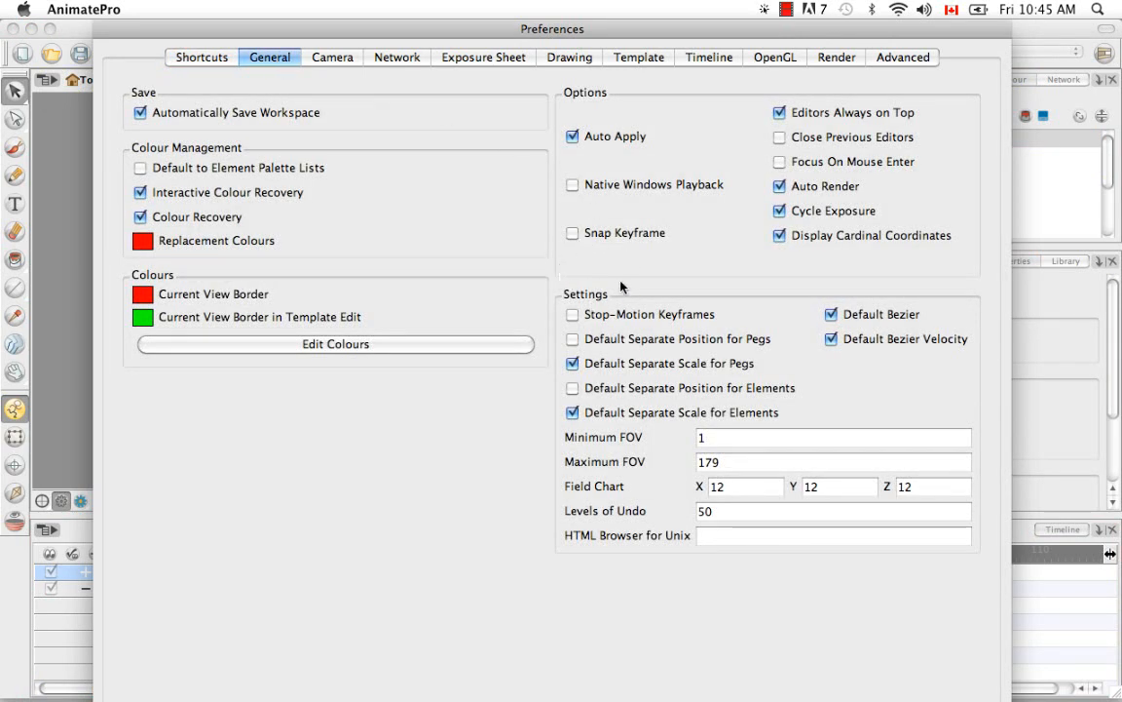
mouse_move(558, 347)
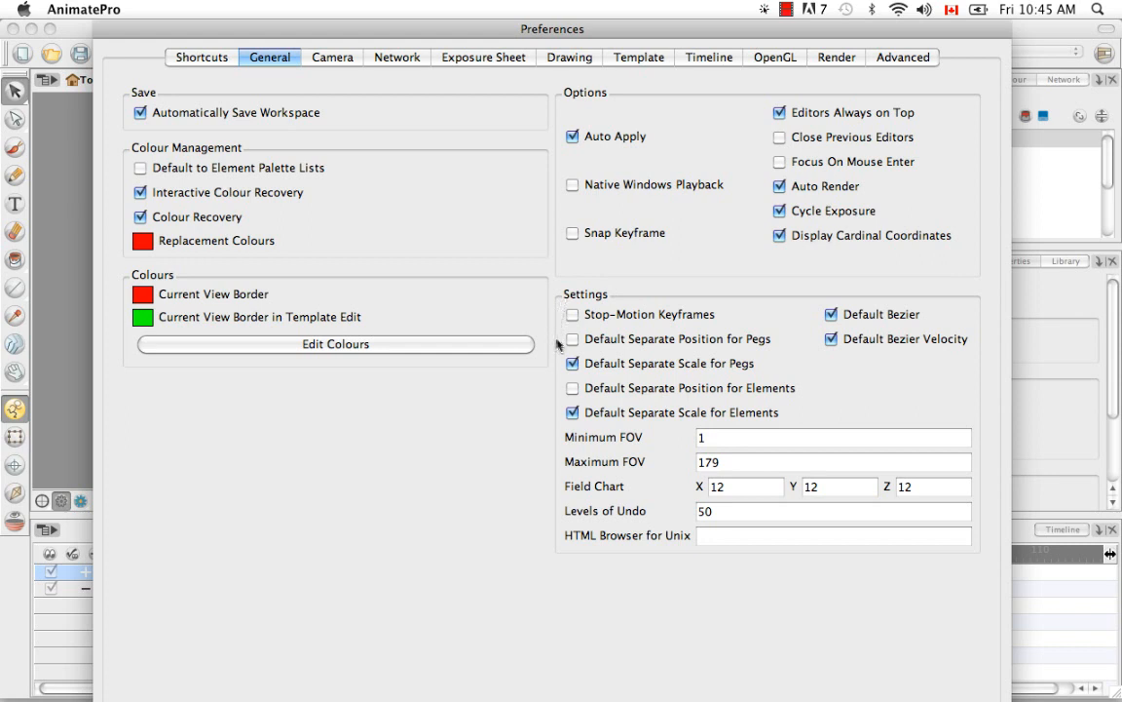
left_click(573, 339)
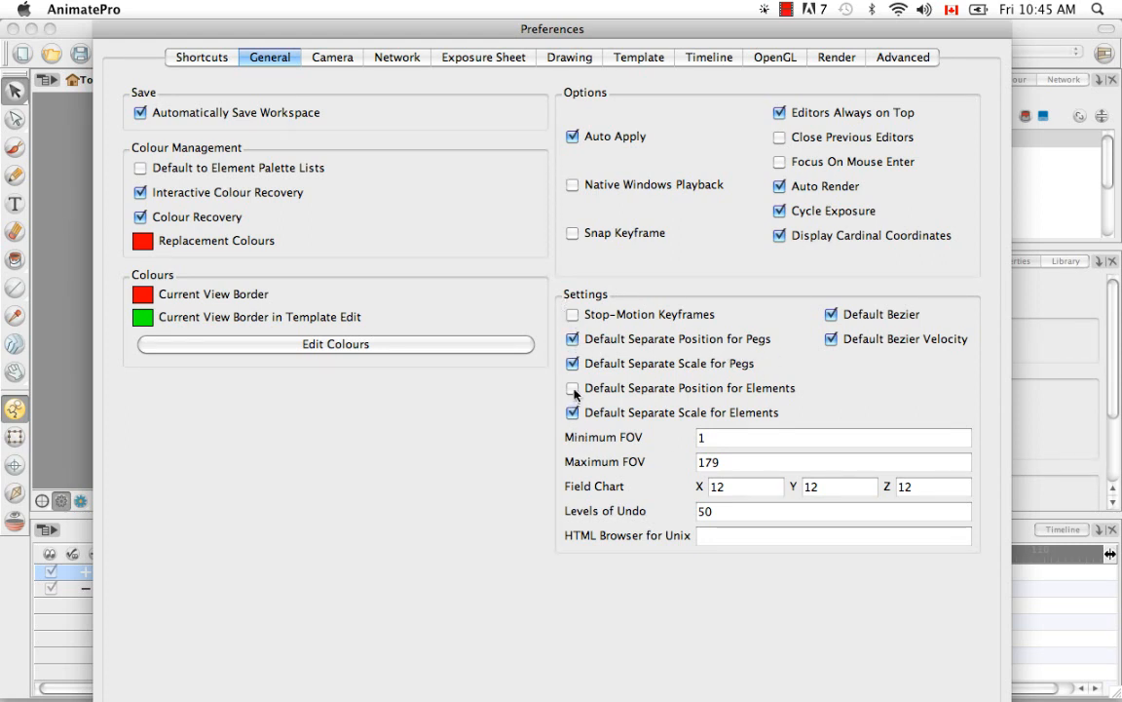
left_click(573, 388)
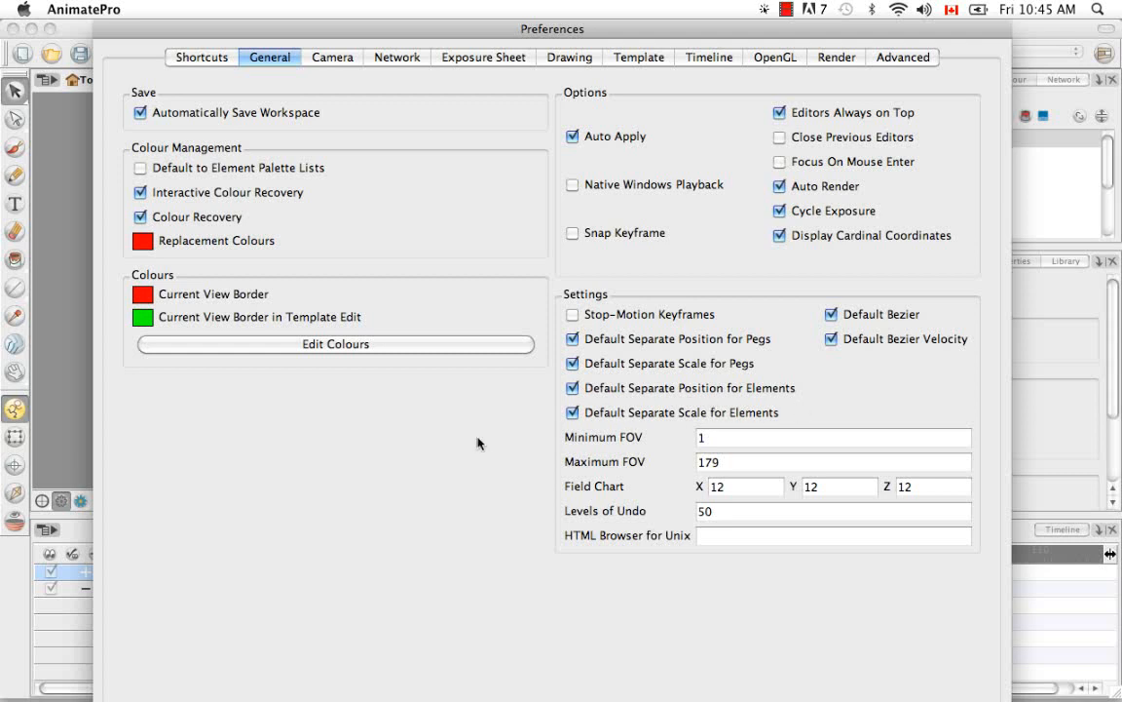
mouse_move(627, 402)
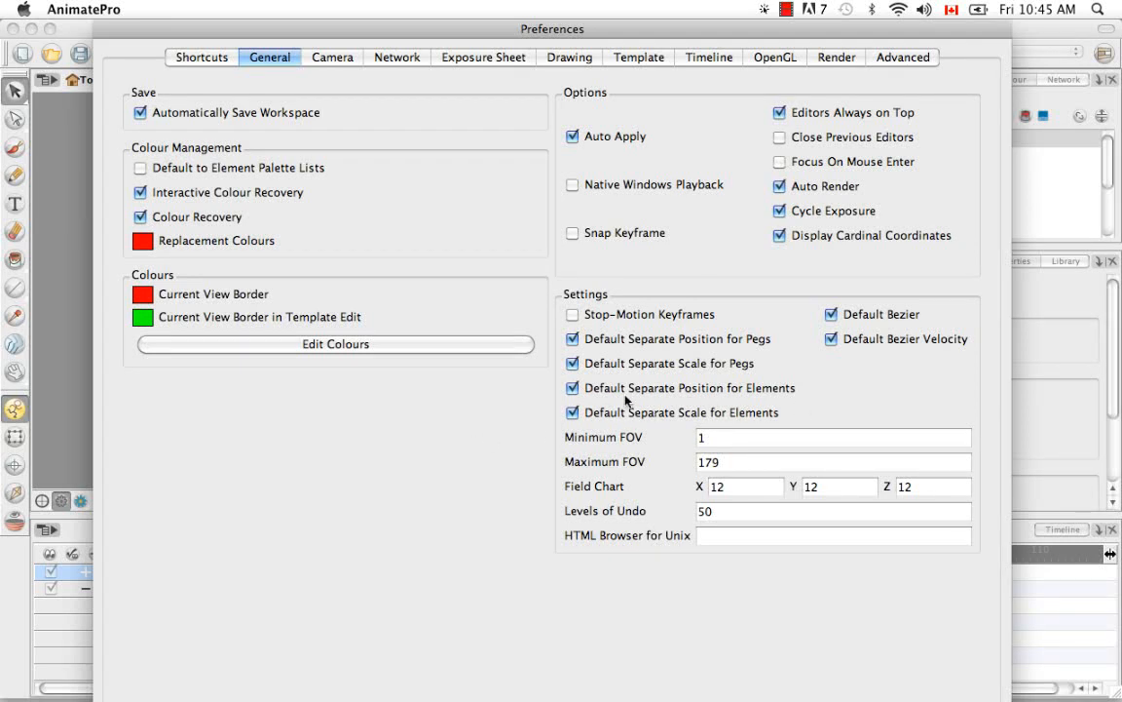
mouse_move(807, 410)
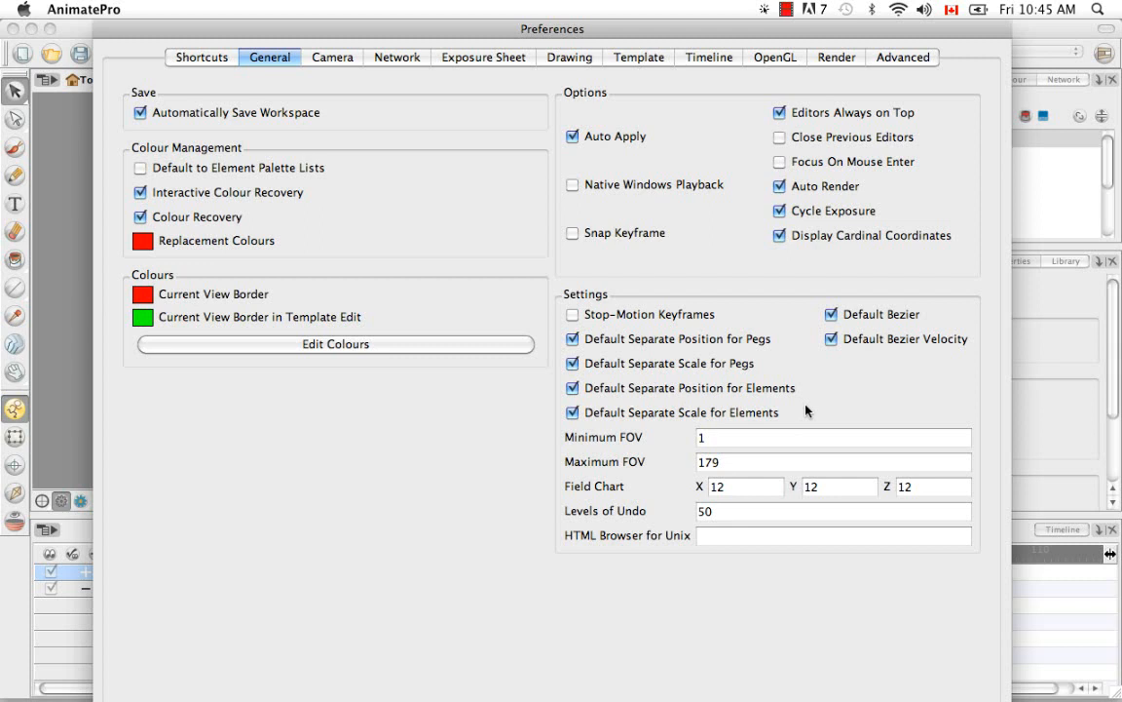
mouse_move(388, 454)
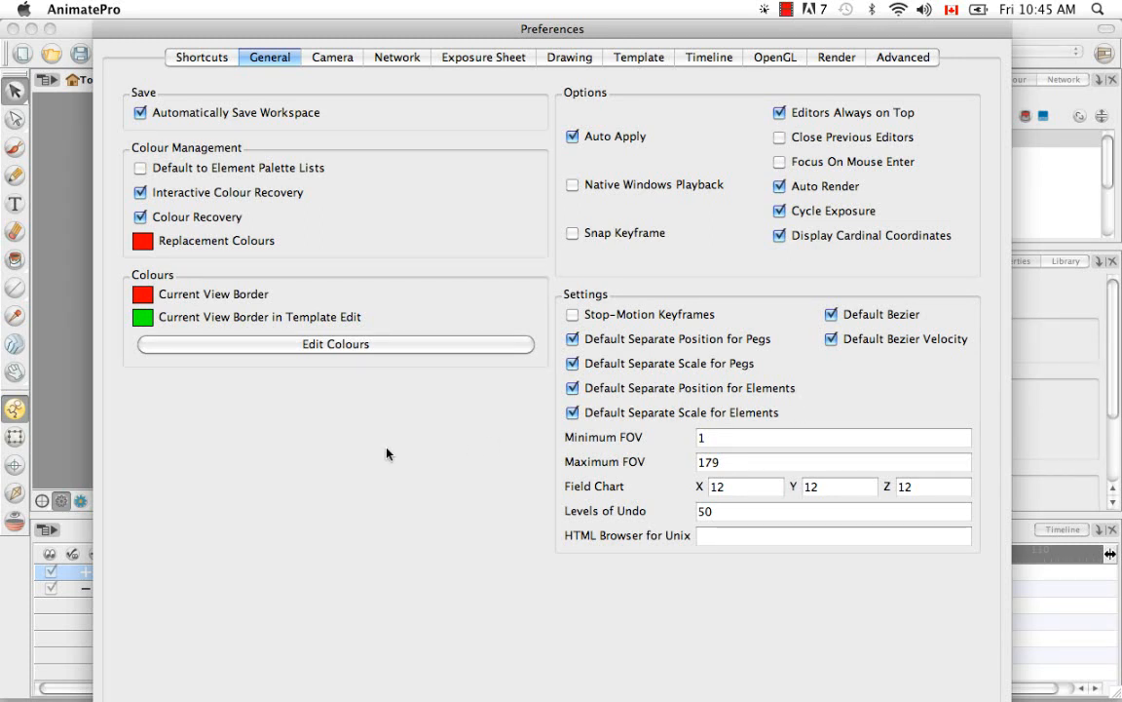
mouse_move(830, 621)
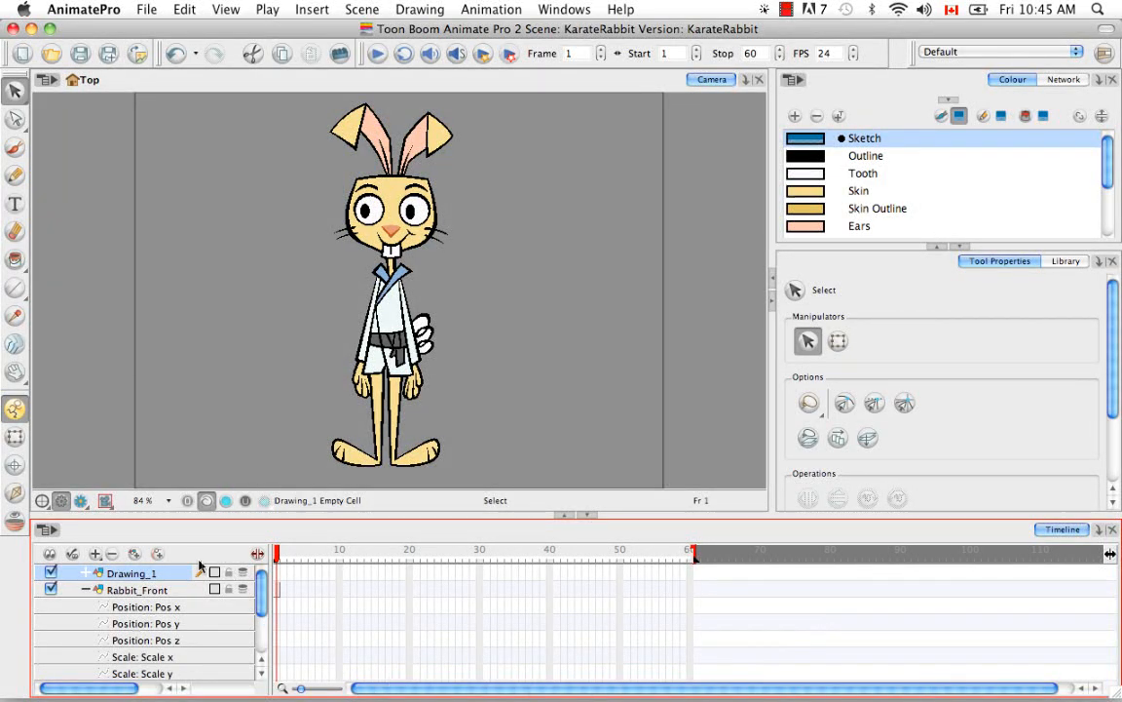
Add test layer Drawing_2, then delete the test layers with their drawing files, leaving Rabbit_Front on top.
left_click(98, 553)
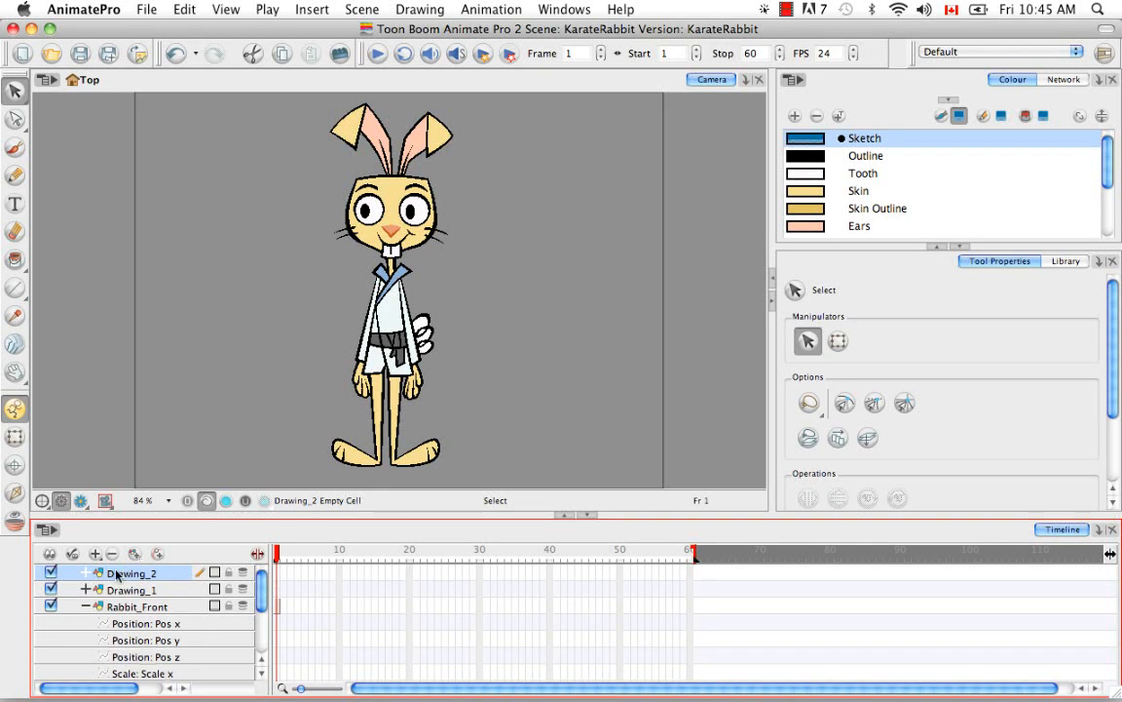
left_click(85, 573)
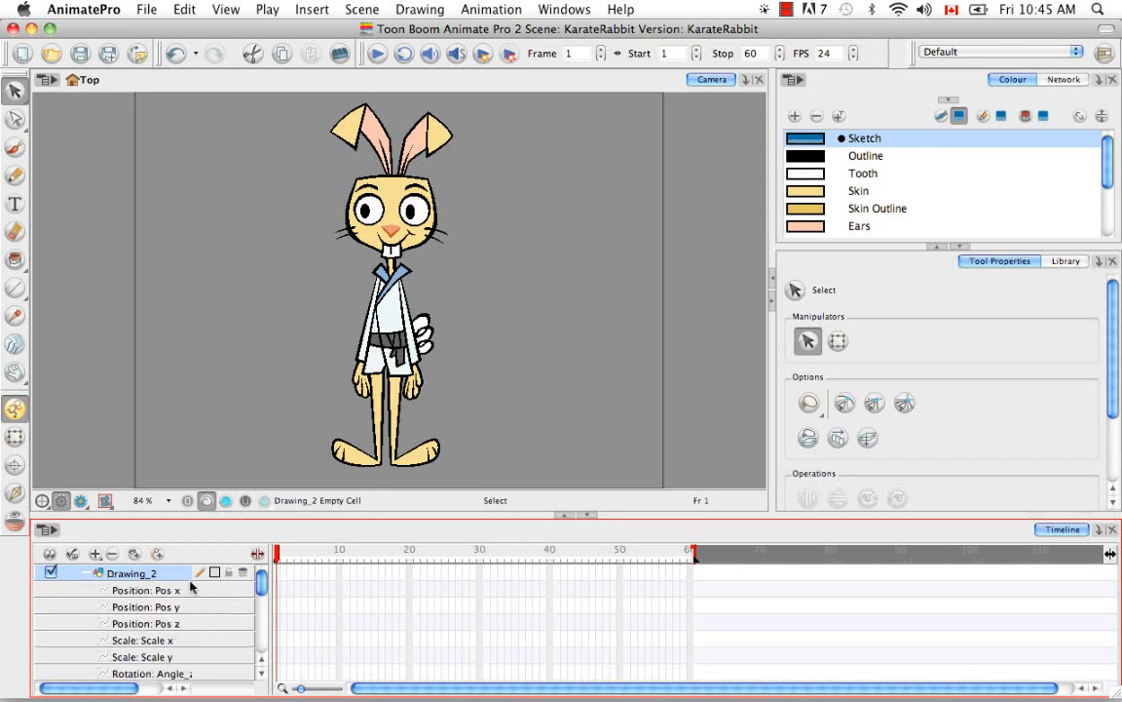
mouse_move(188, 624)
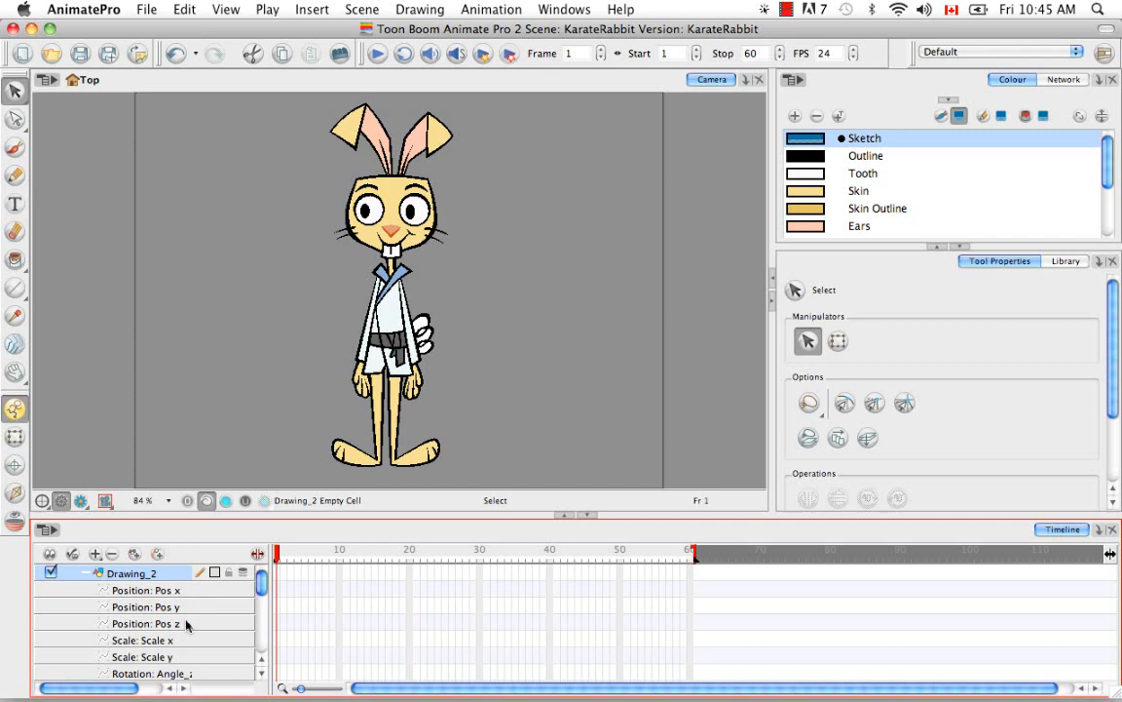
left_click(86, 573)
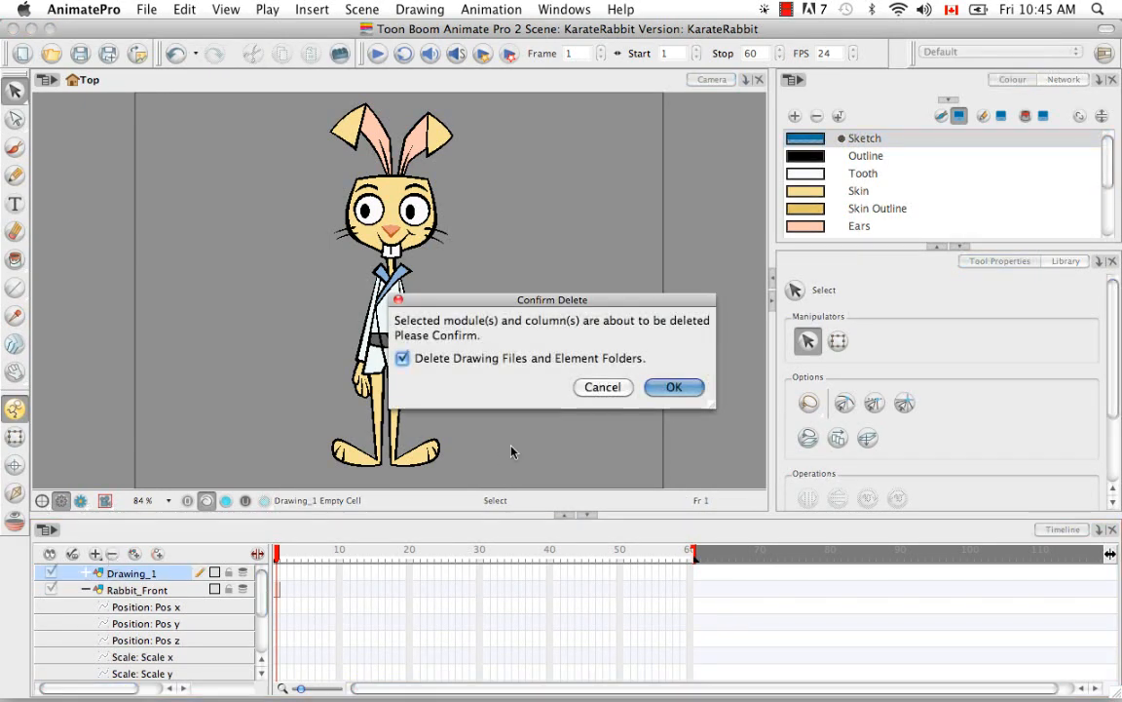
left_click(675, 386)
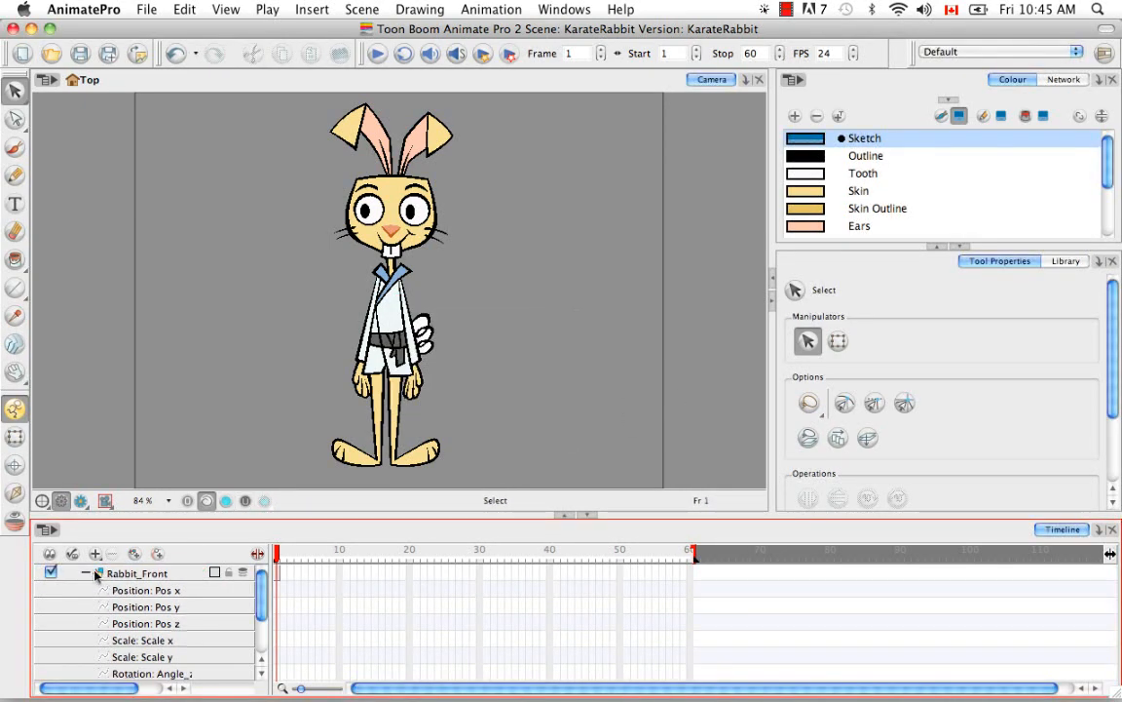
left_click(86, 573)
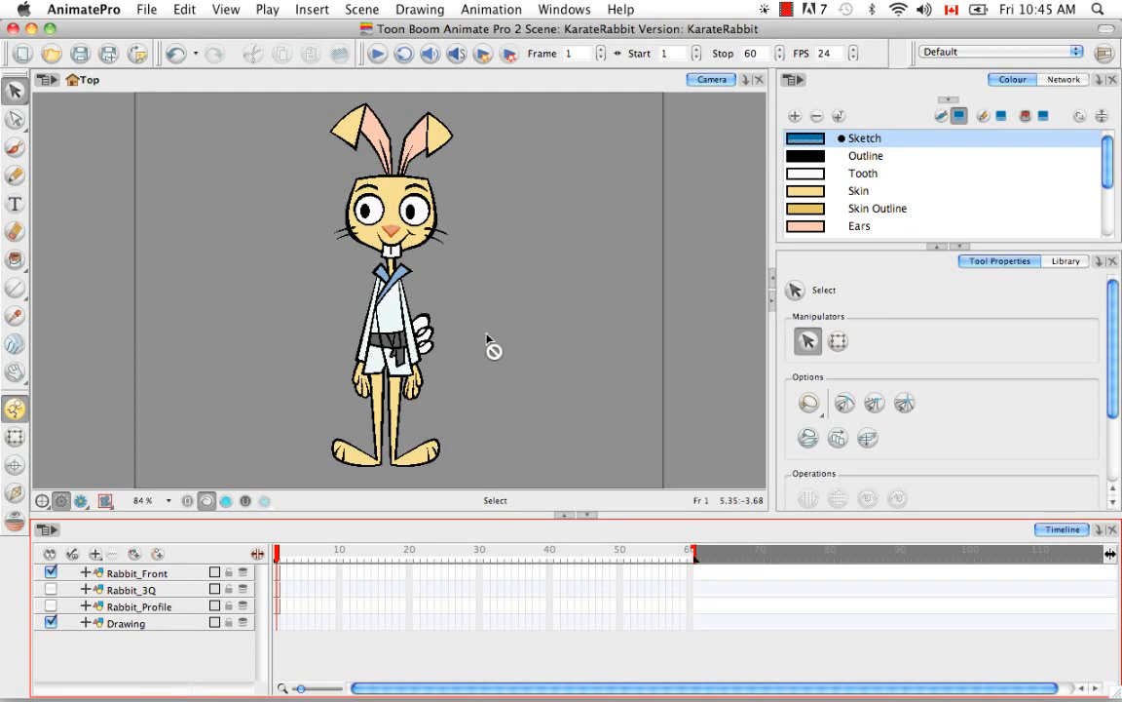
mouse_move(238, 404)
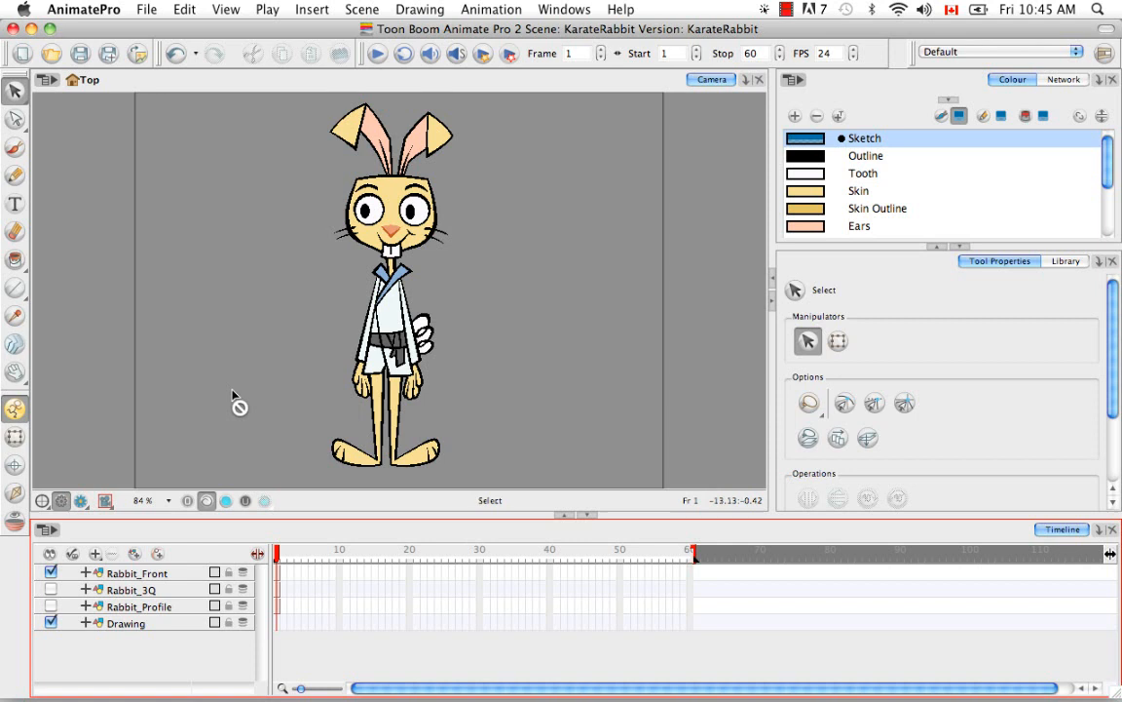
mouse_move(581, 214)
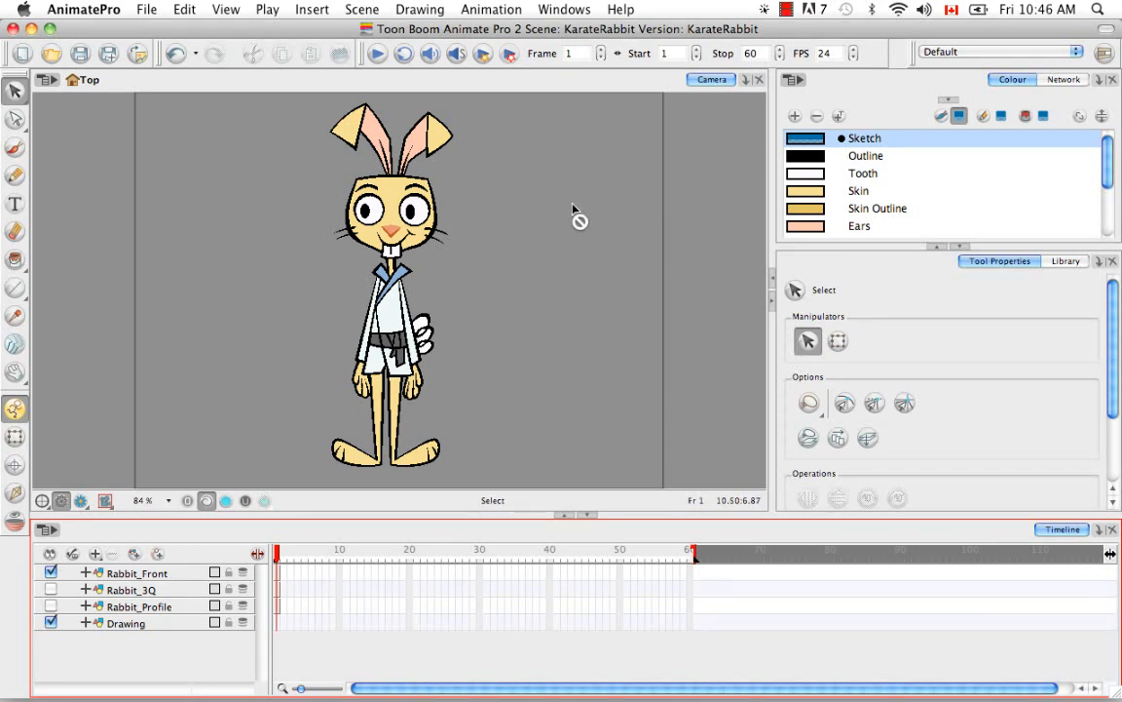
mouse_move(573, 214)
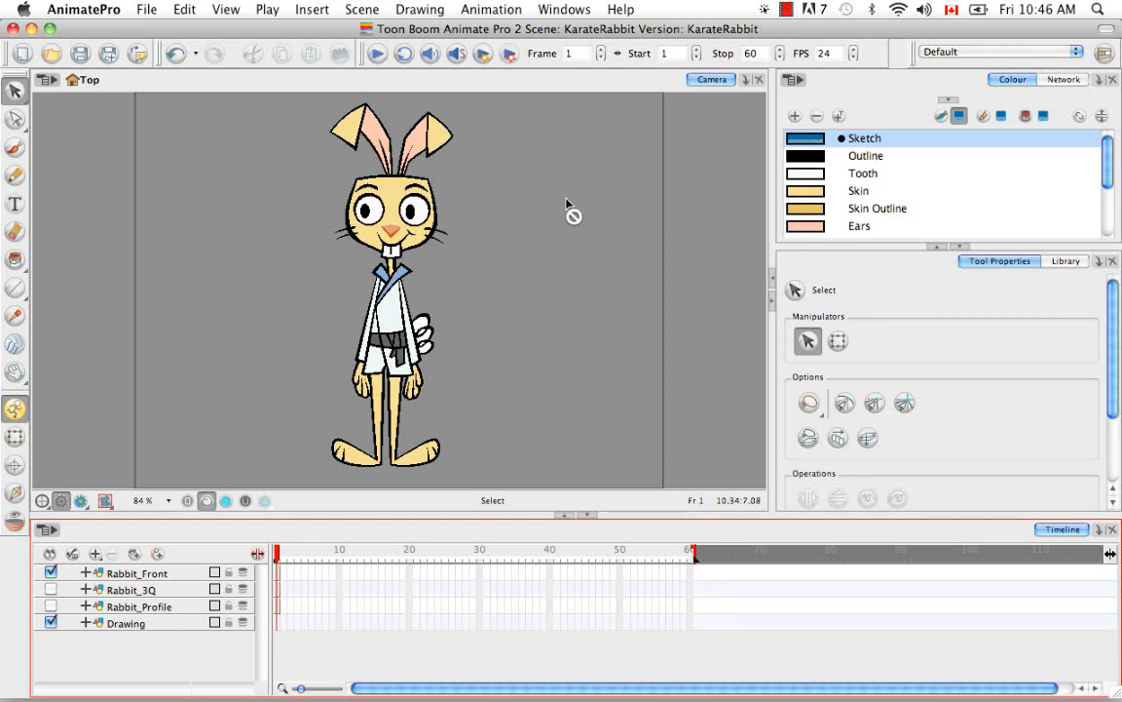
mouse_move(195, 347)
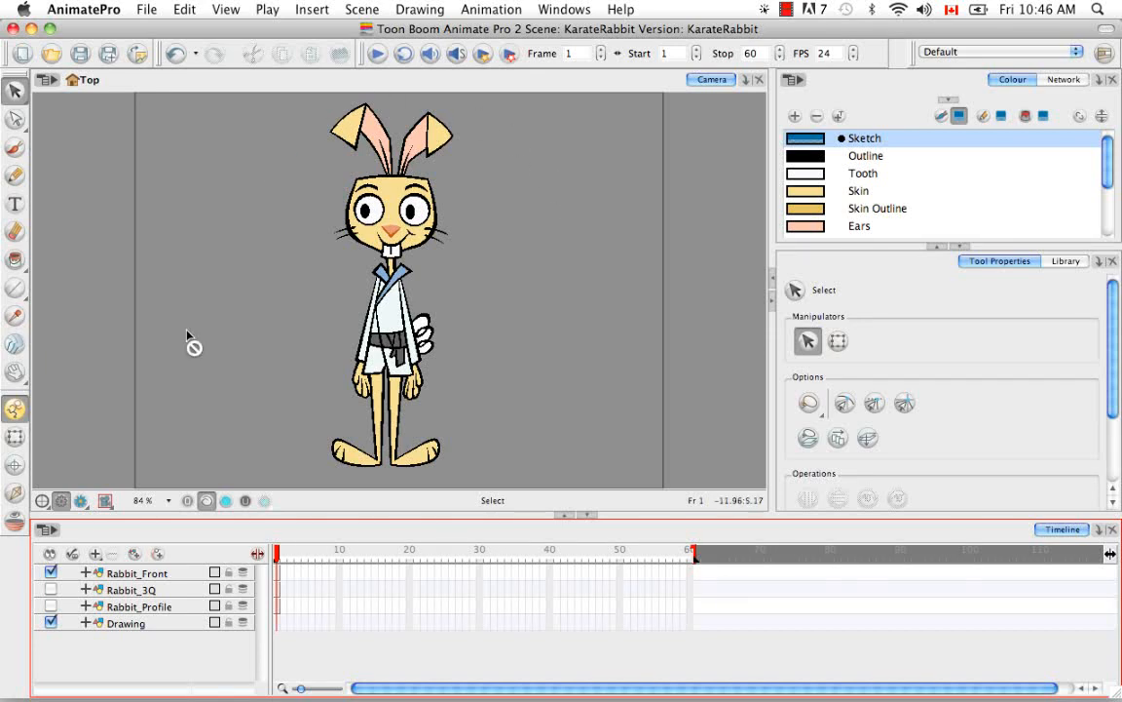
mouse_move(549, 273)
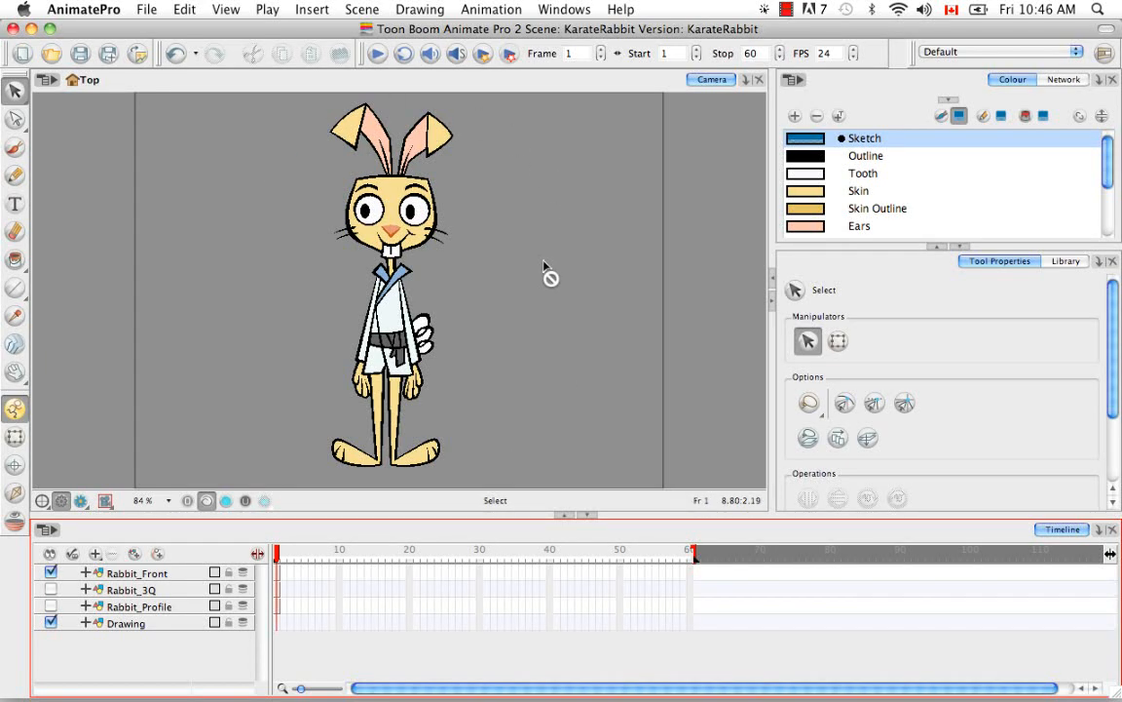
mouse_move(386, 312)
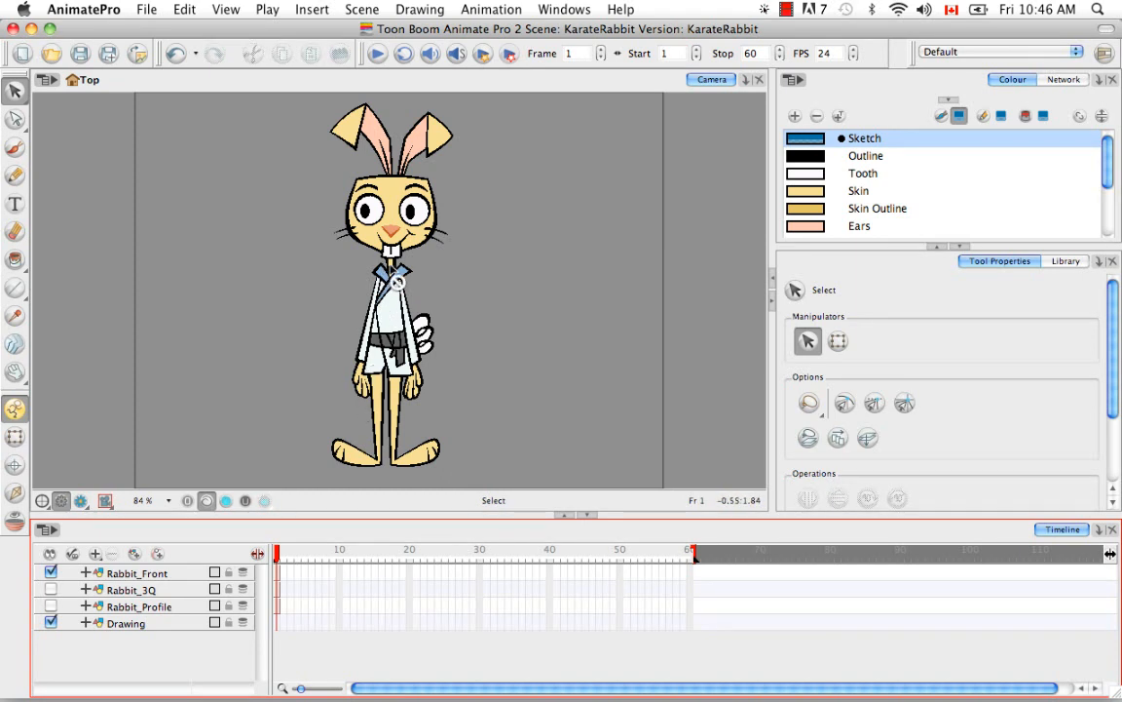
mouse_move(467, 292)
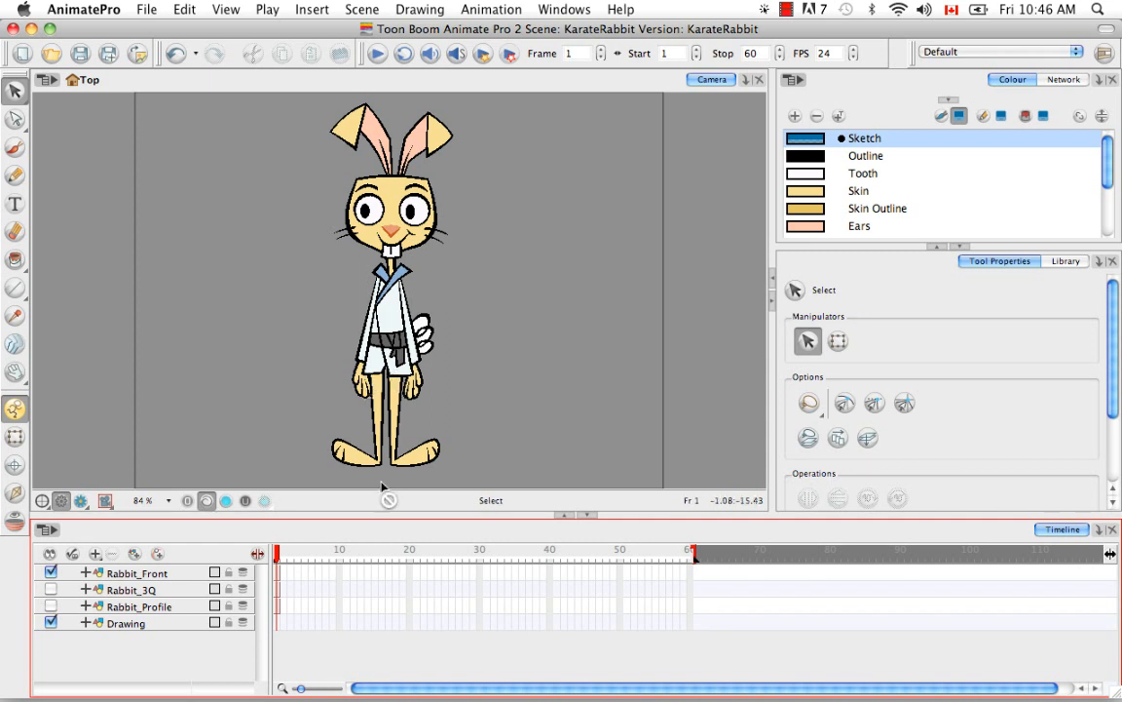
mouse_move(271, 438)
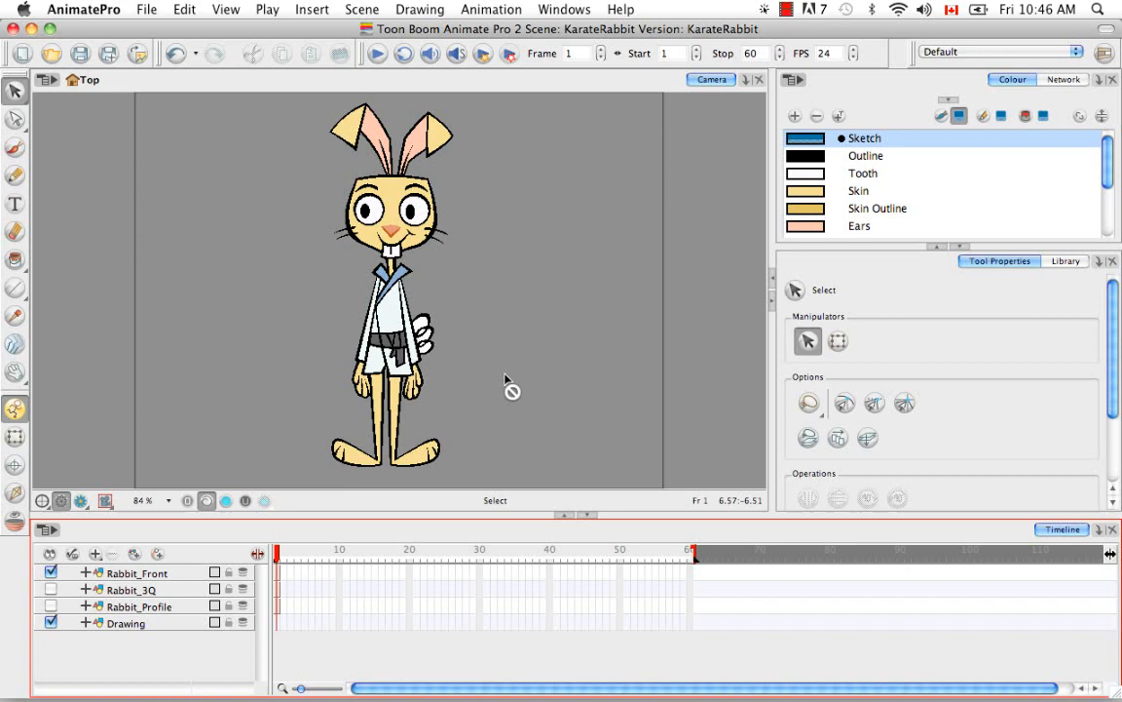
mouse_move(409, 402)
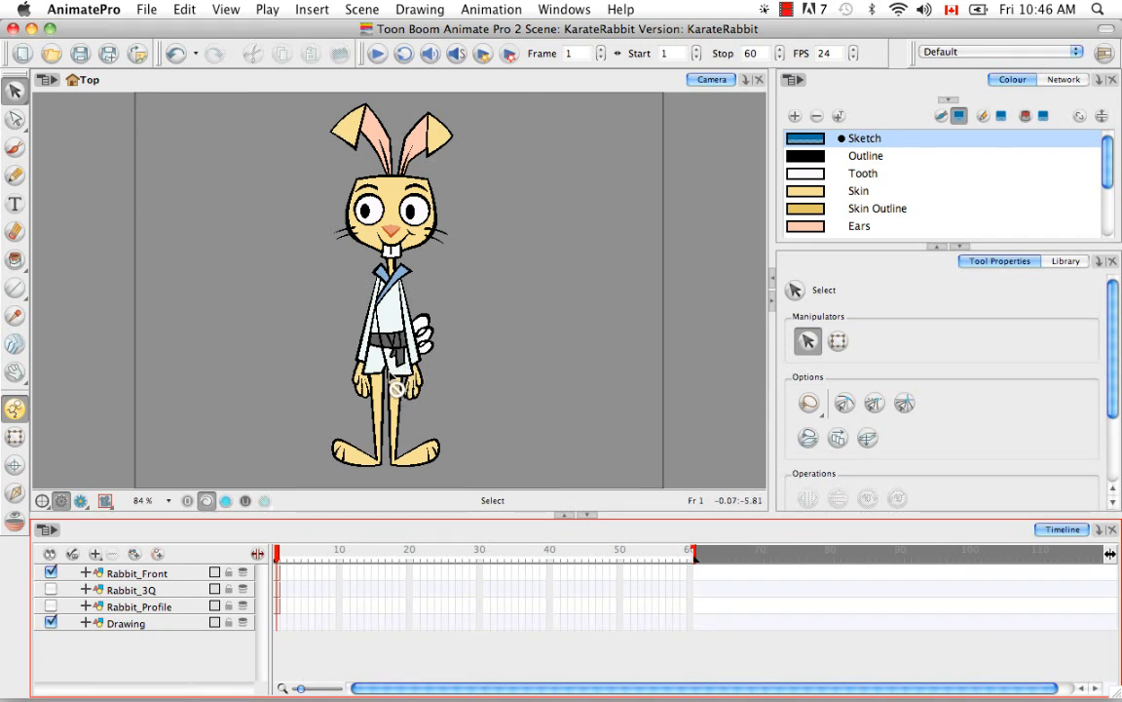
mouse_move(614, 401)
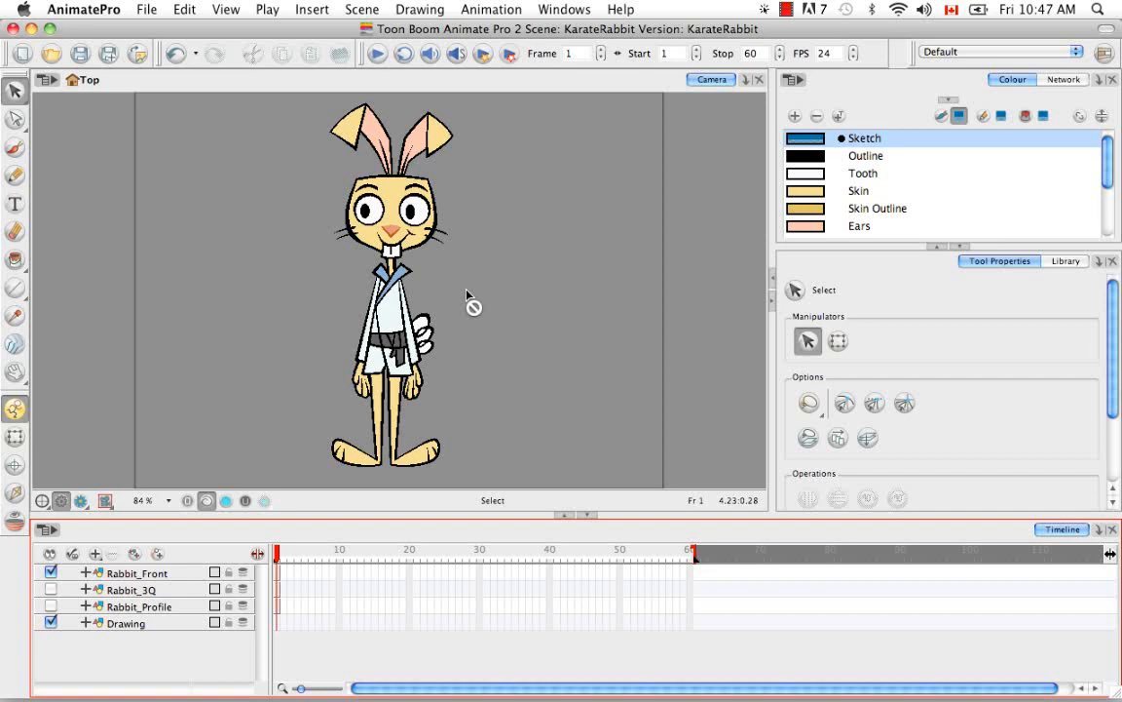
mouse_move(433, 272)
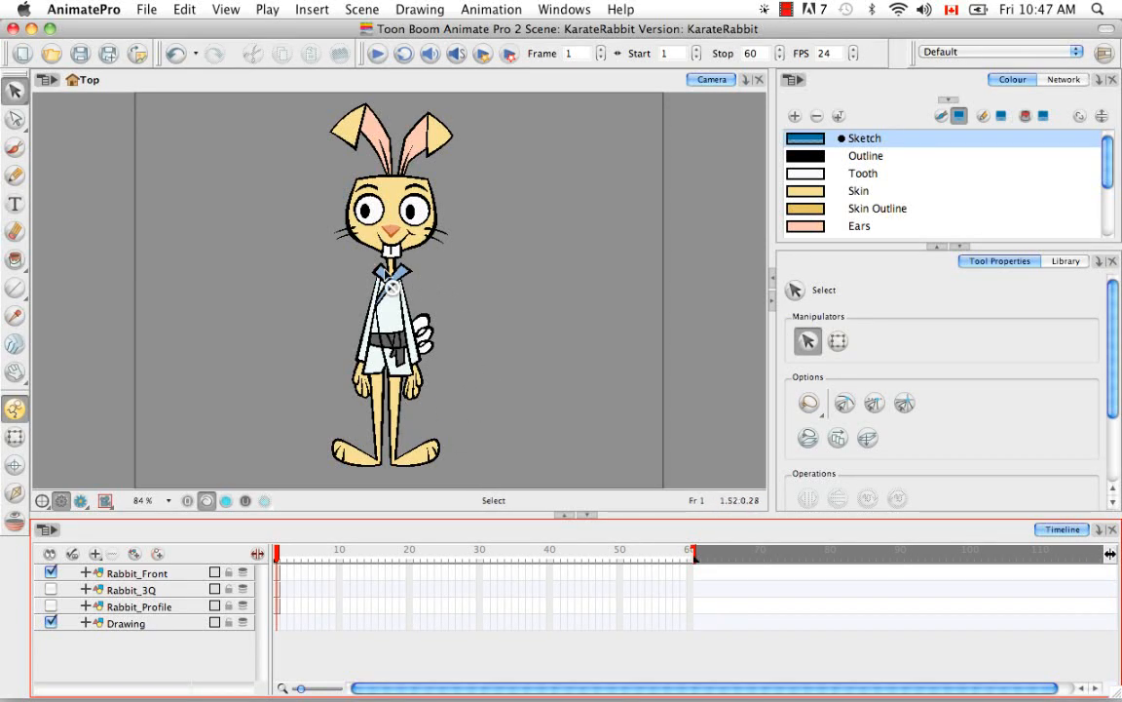
mouse_move(452, 332)
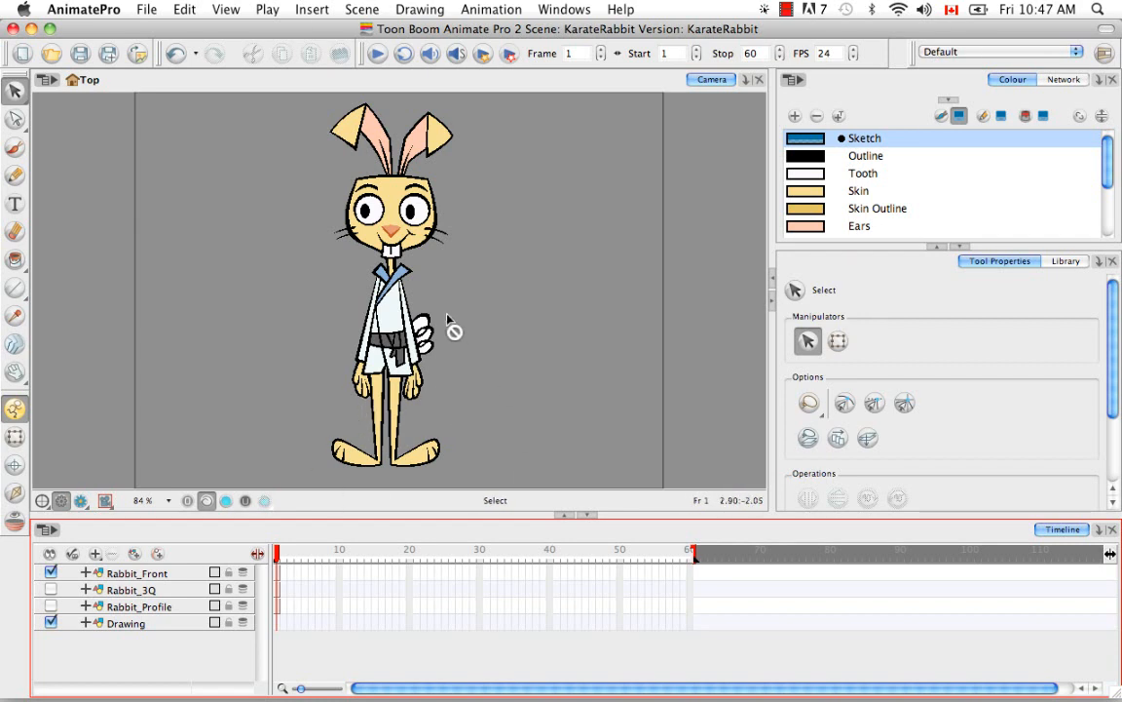
mouse_move(549, 265)
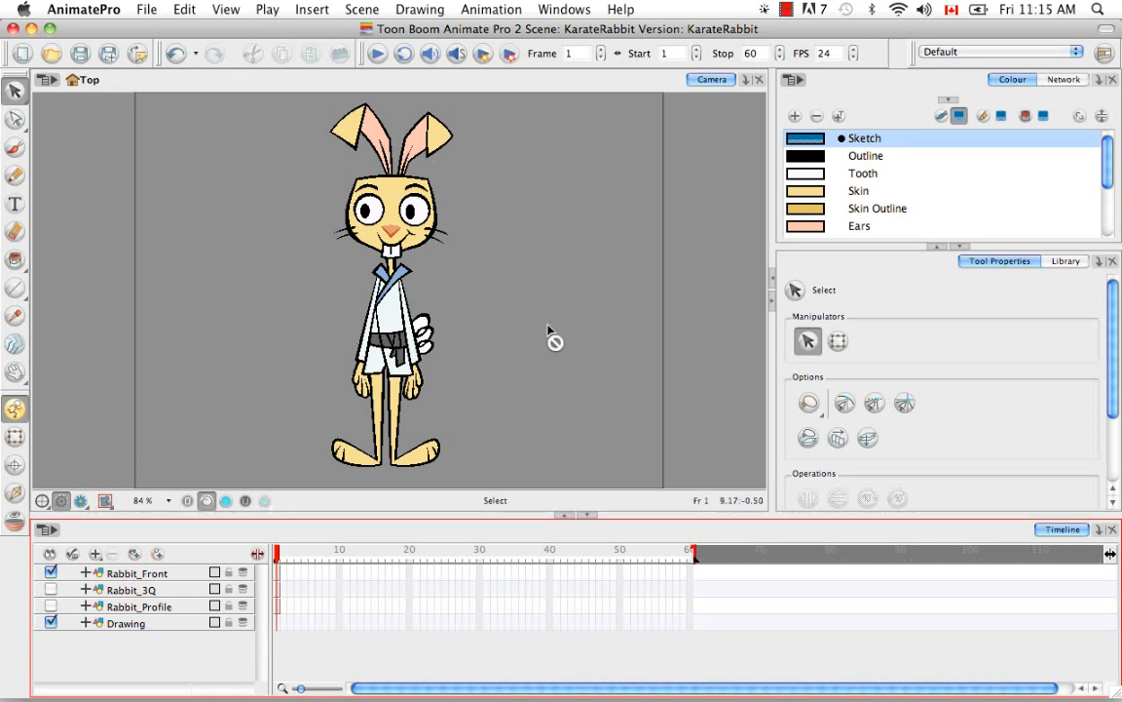
mouse_move(515, 428)
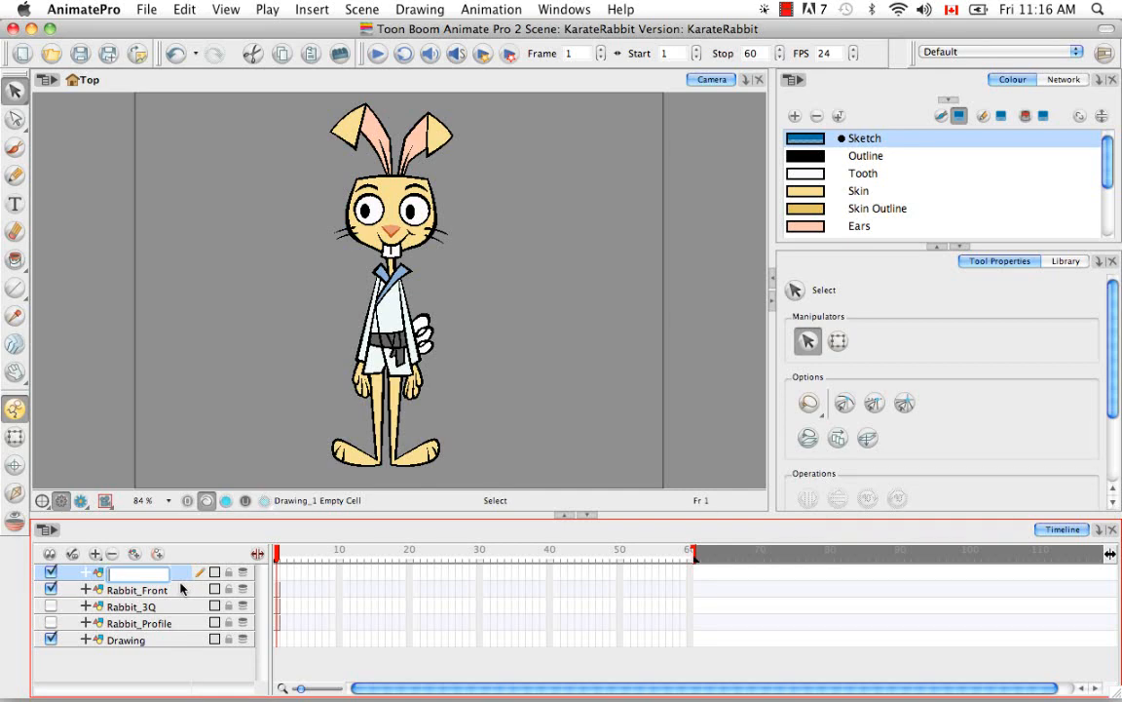
Begin the new top layer's name with 'kr'.
type("kr_")
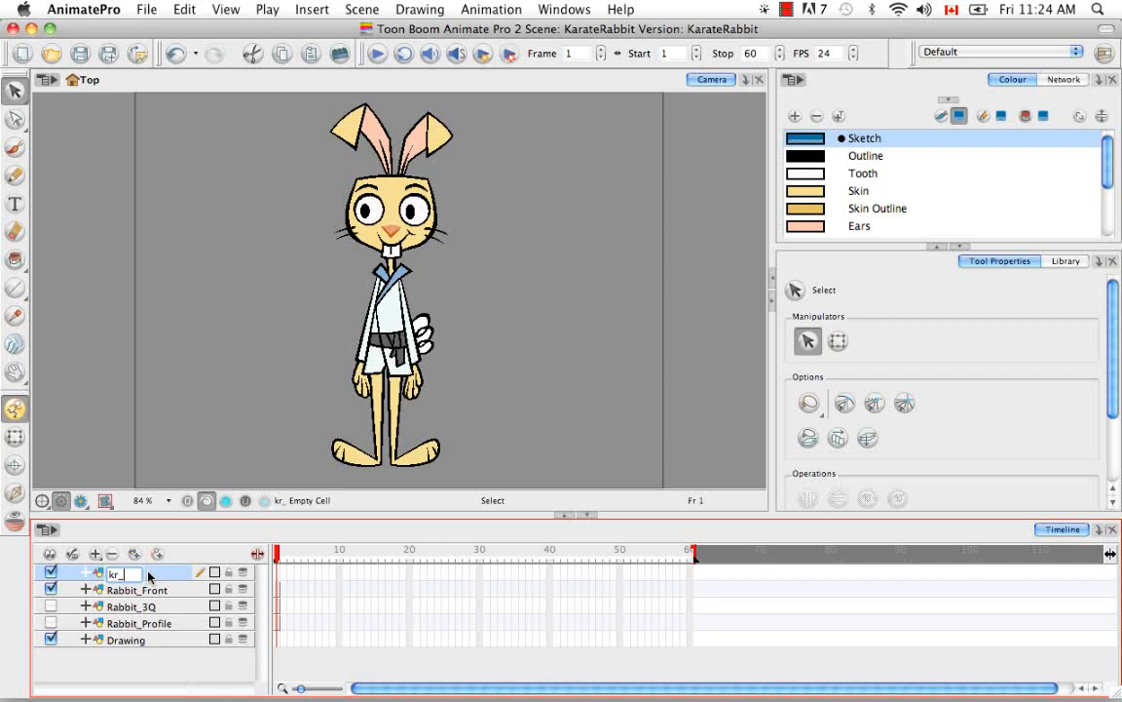
Complete the layer name as kr_01_tibia and apply it.
type("0")
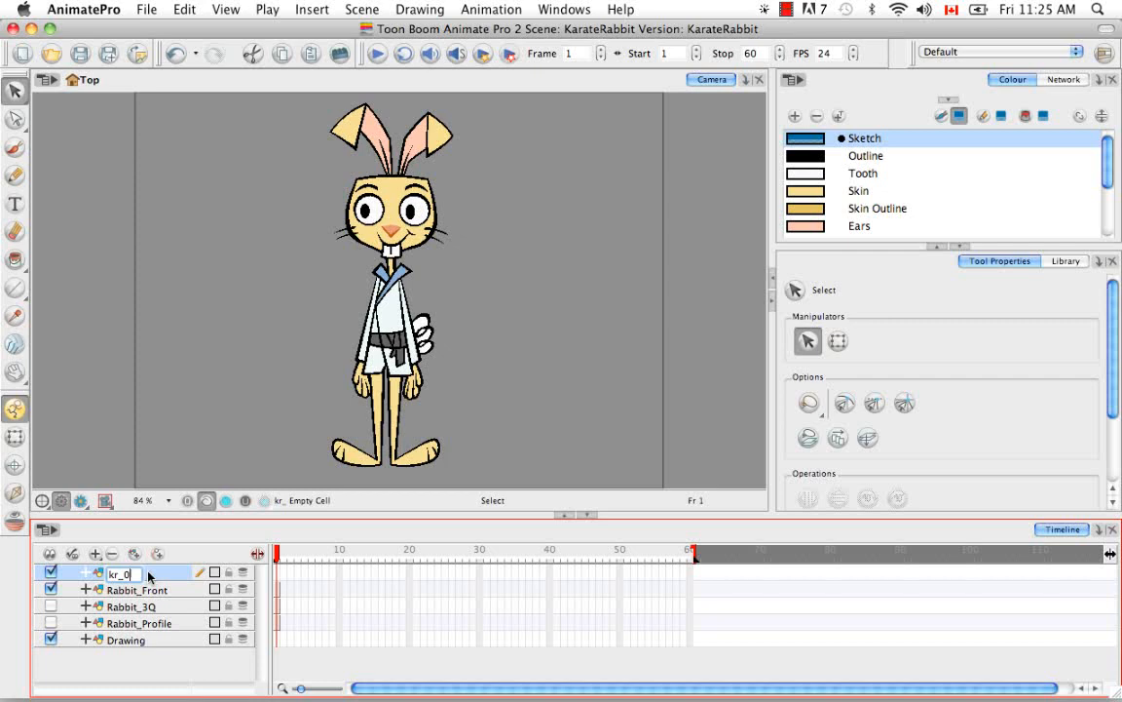
type("1_")
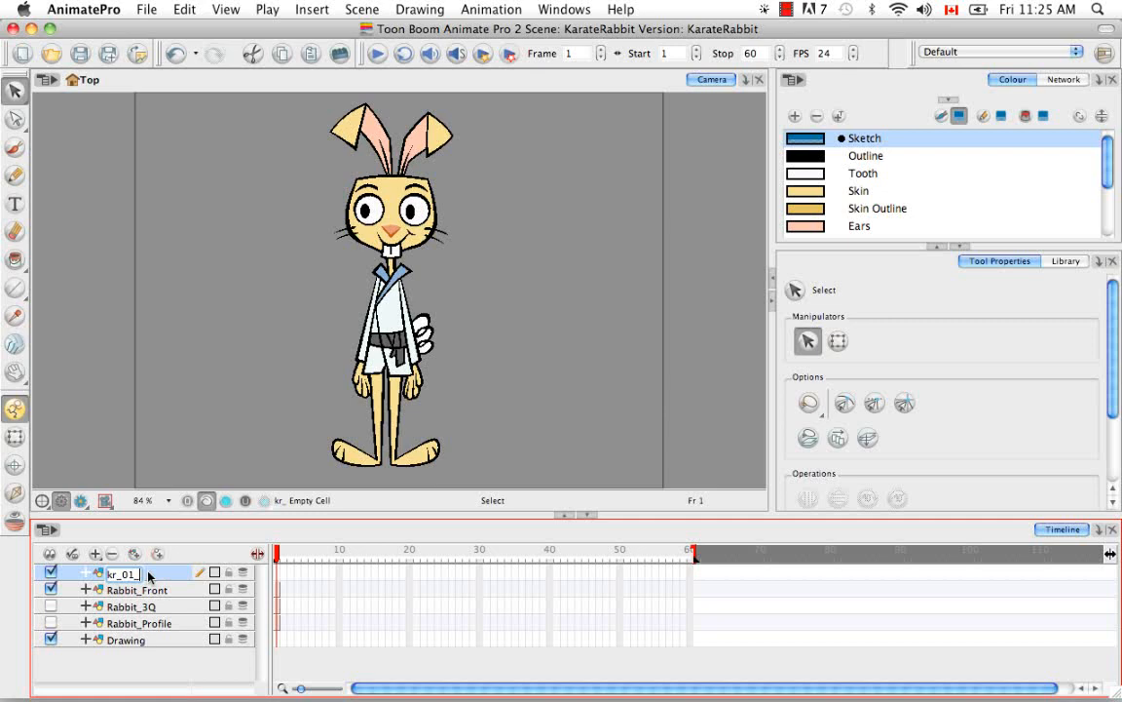
mouse_move(399, 392)
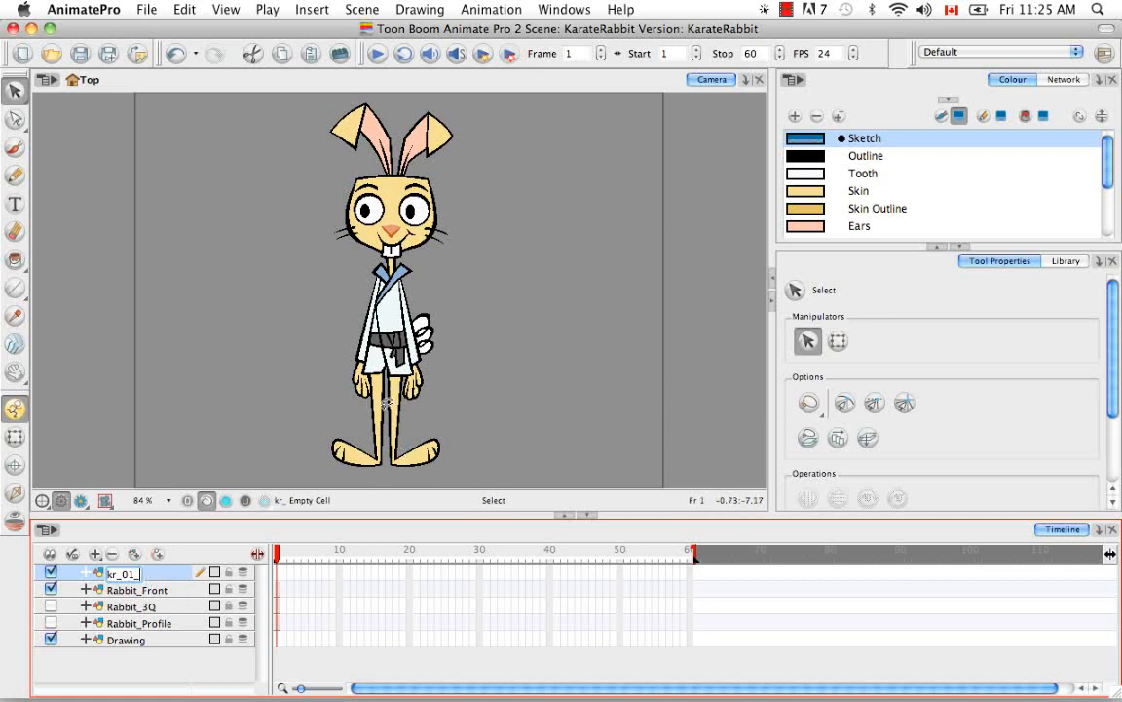
mouse_move(425, 402)
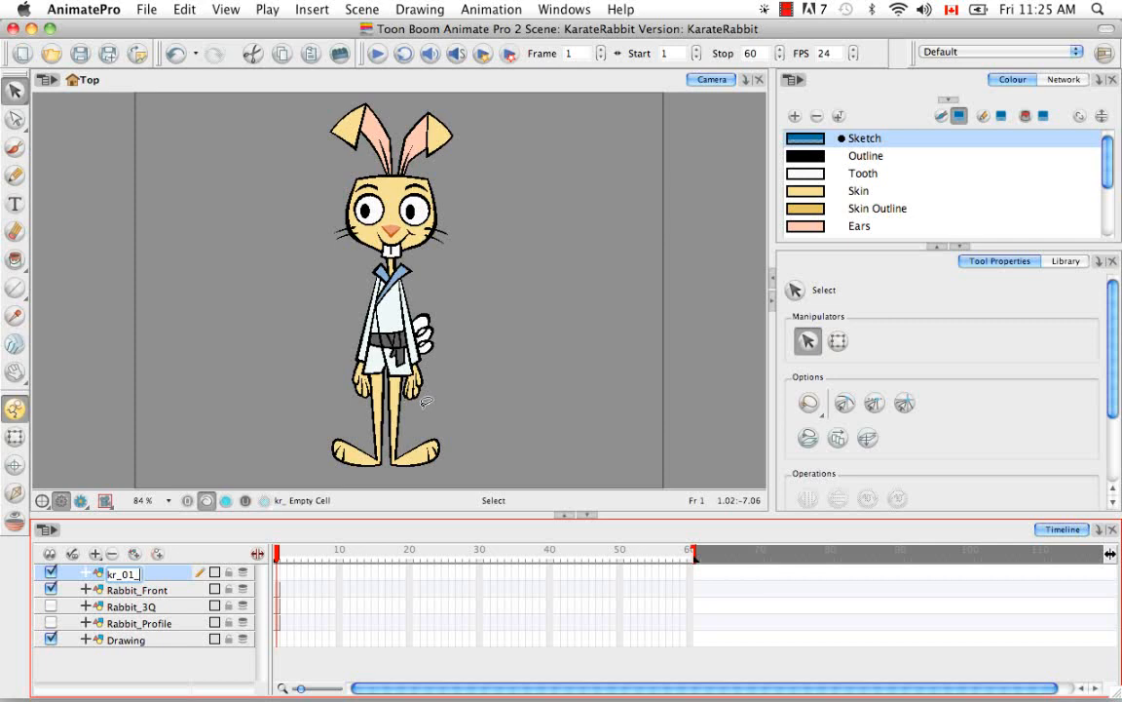
type("01_tibia")
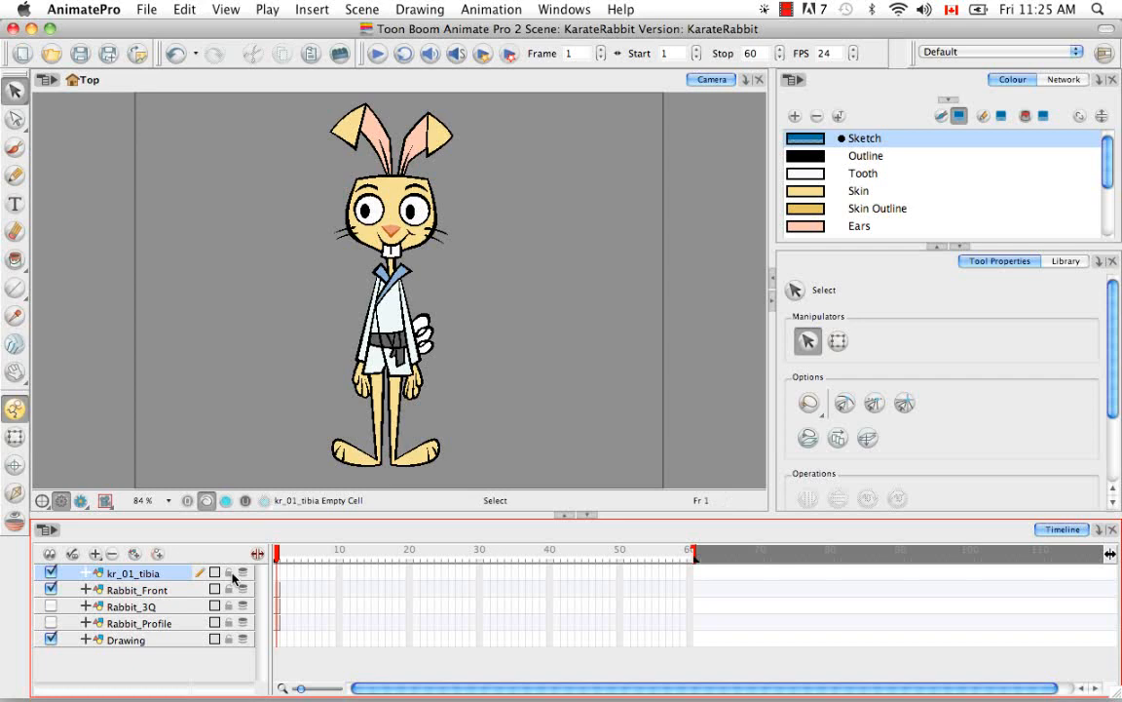
mouse_move(530, 326)
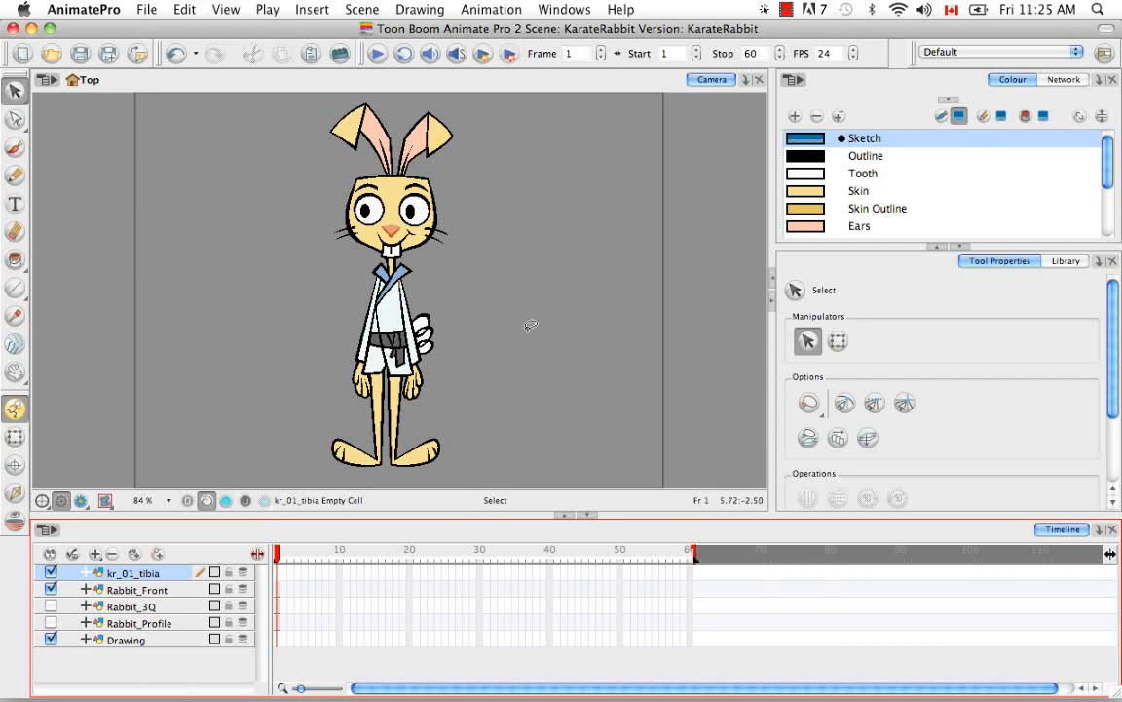